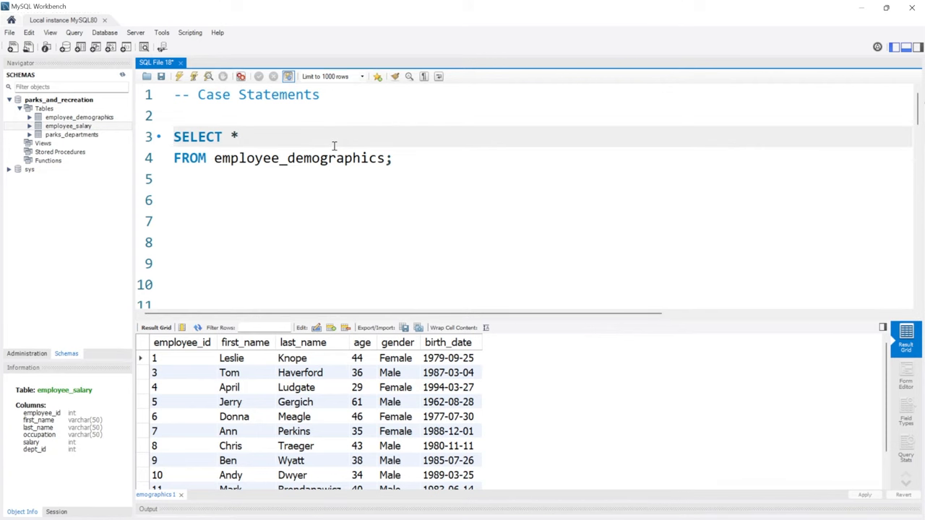
Select first_name, last_name and add CASE WHEN age <= 30 THEN 'Young' END.
click(240, 137)
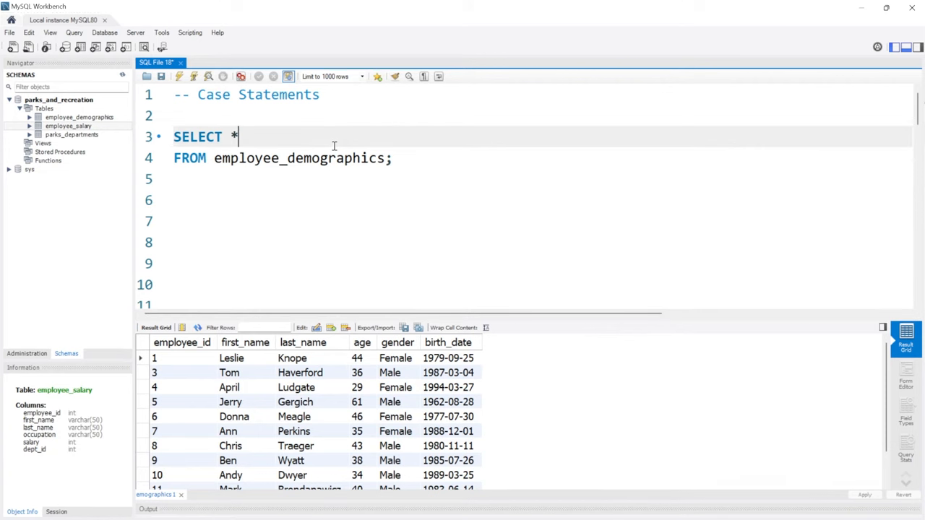
text(first_)
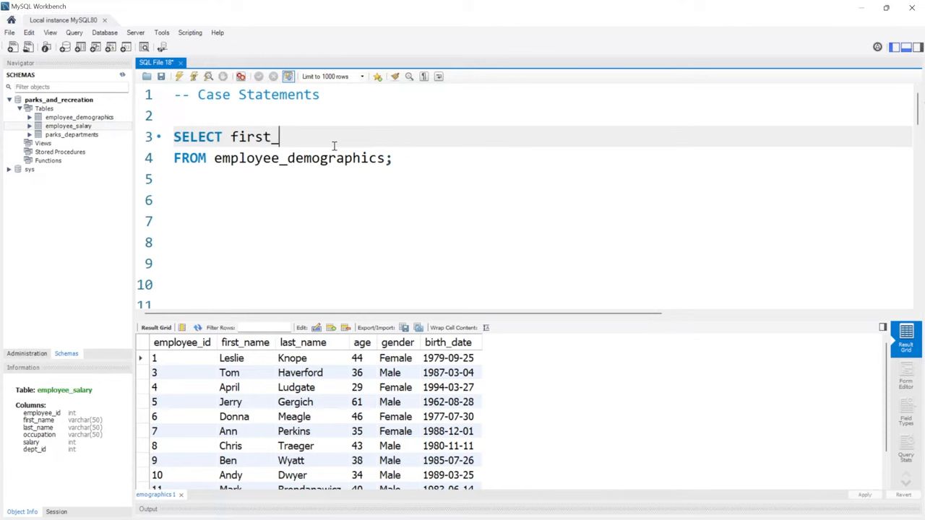
text(name,)
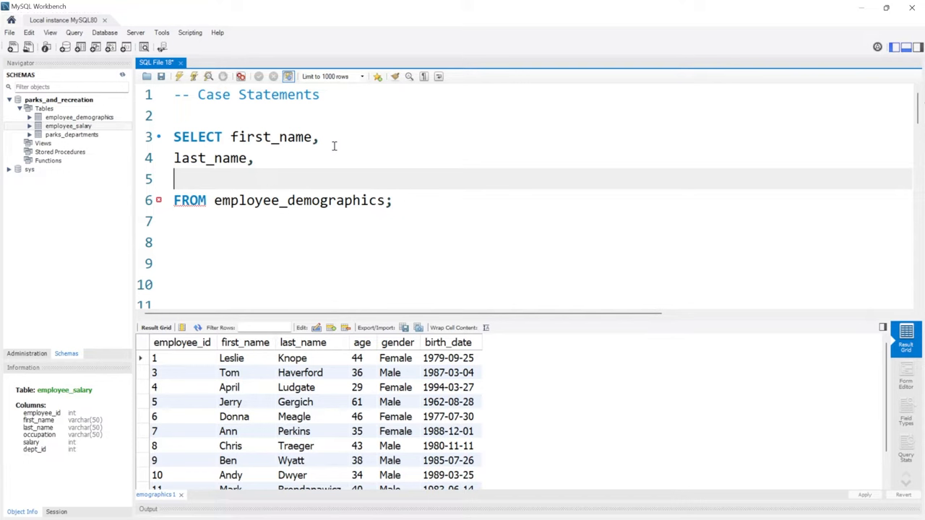
text(CASE)
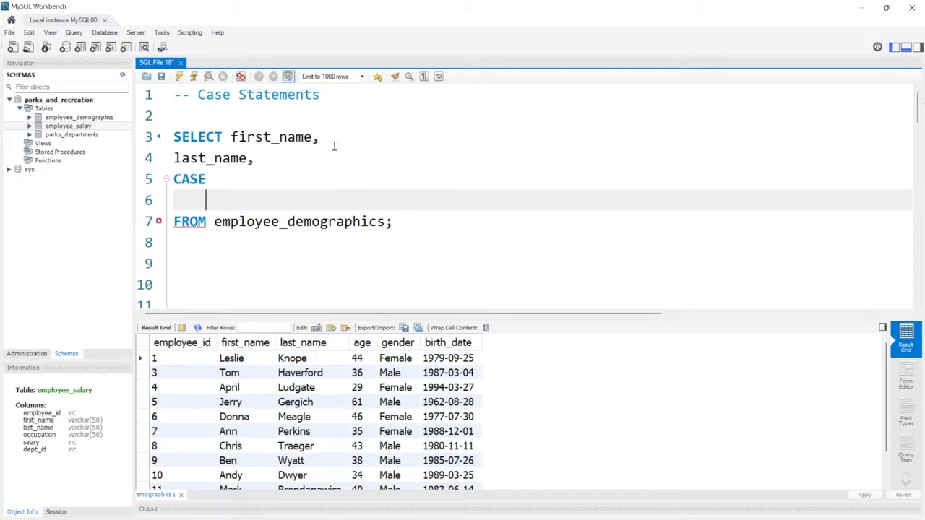
text(WHEN age)
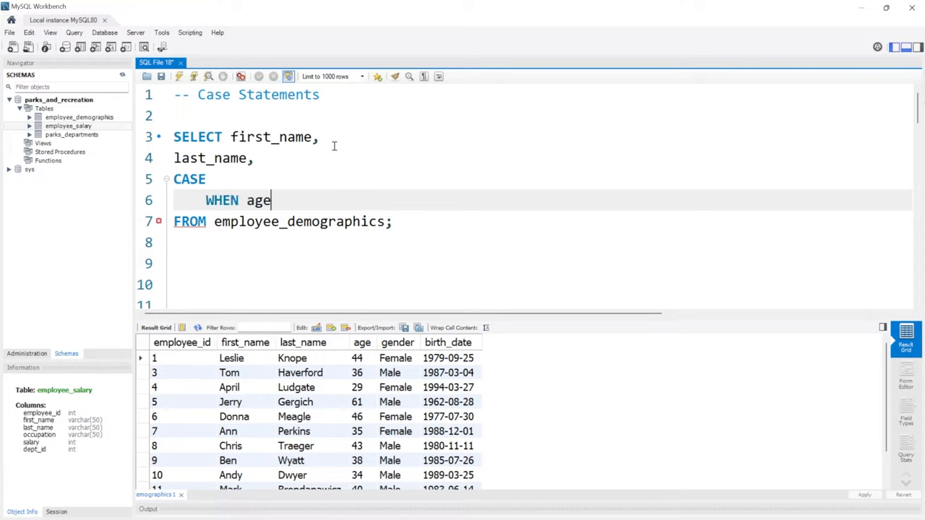
text(<)
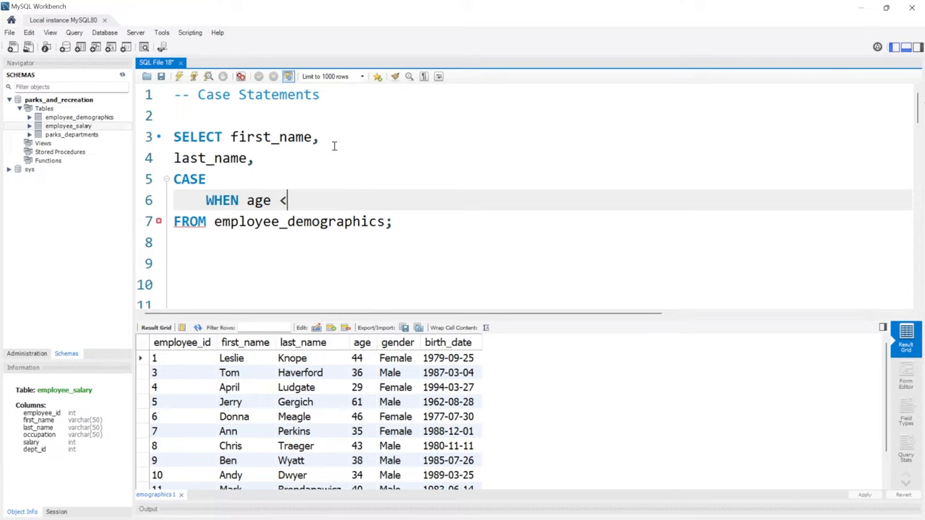
text(= 30)
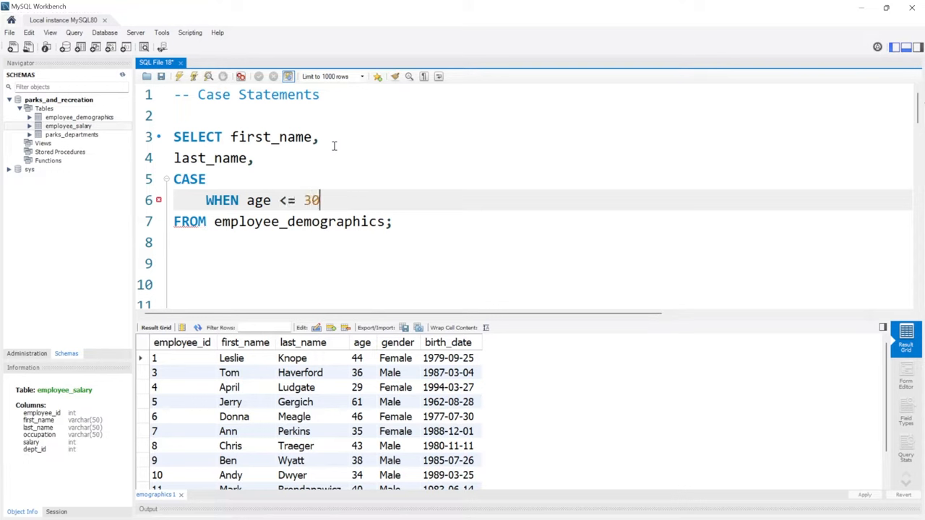
text(THEN)
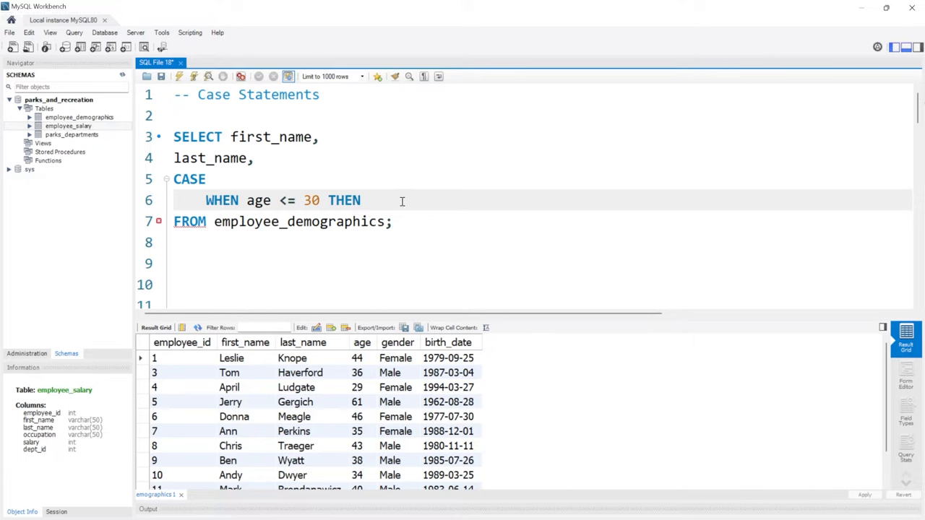
text('Y)
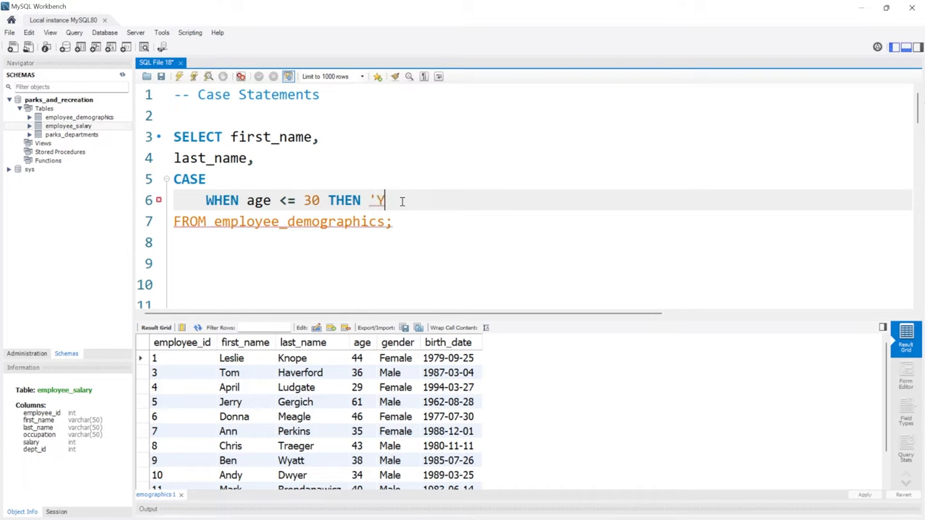
text(oung')
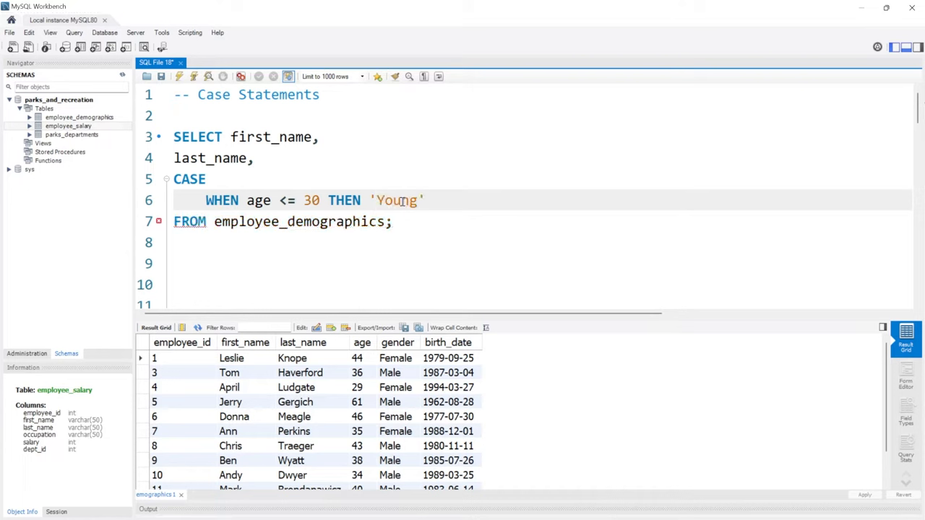
key(Enter)
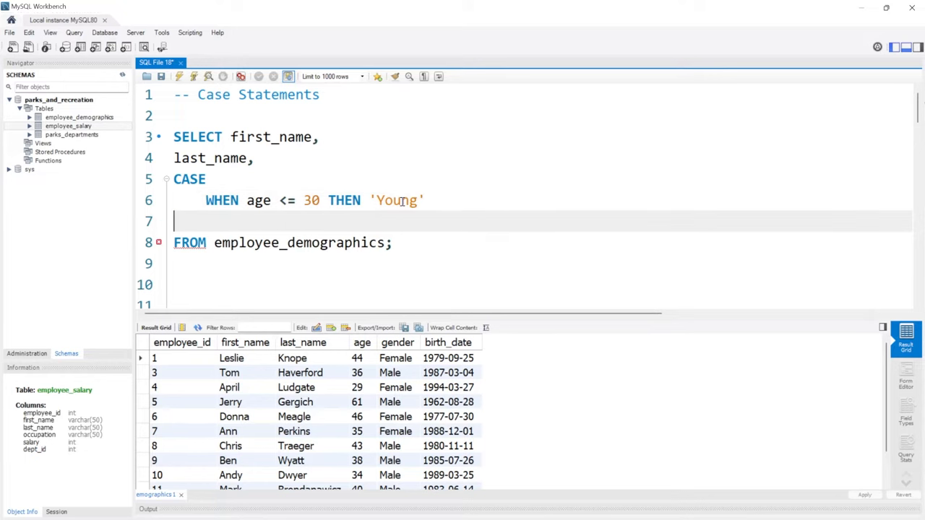
text(END)
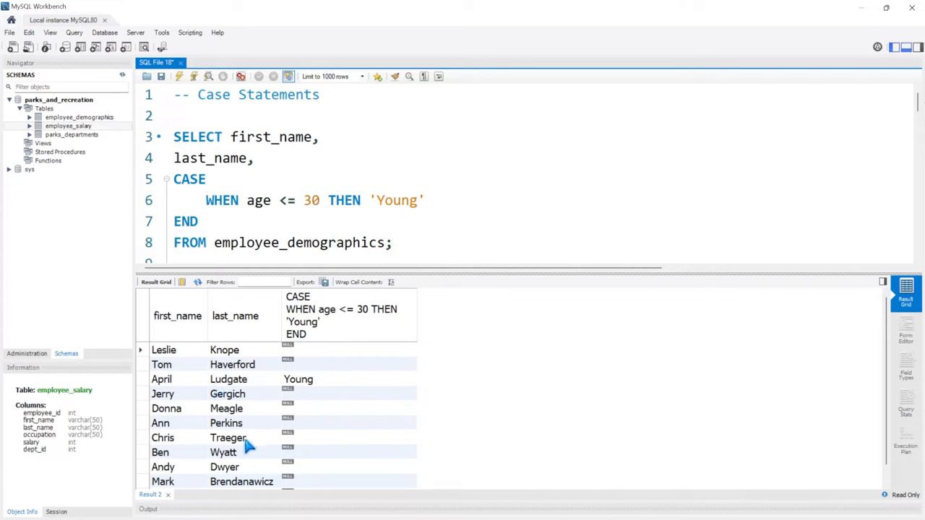
mouse_move(363, 329)
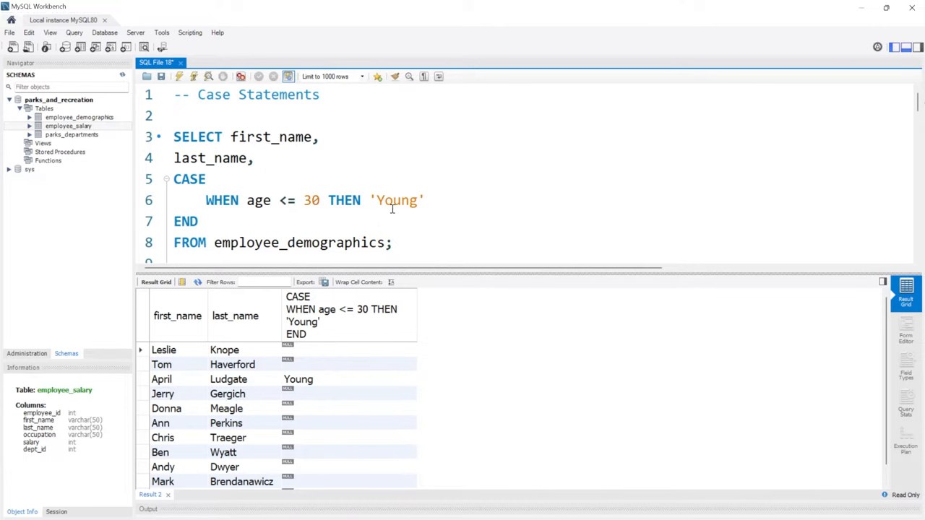
Add age to the SELECT list and rerun the query.
text(age,)
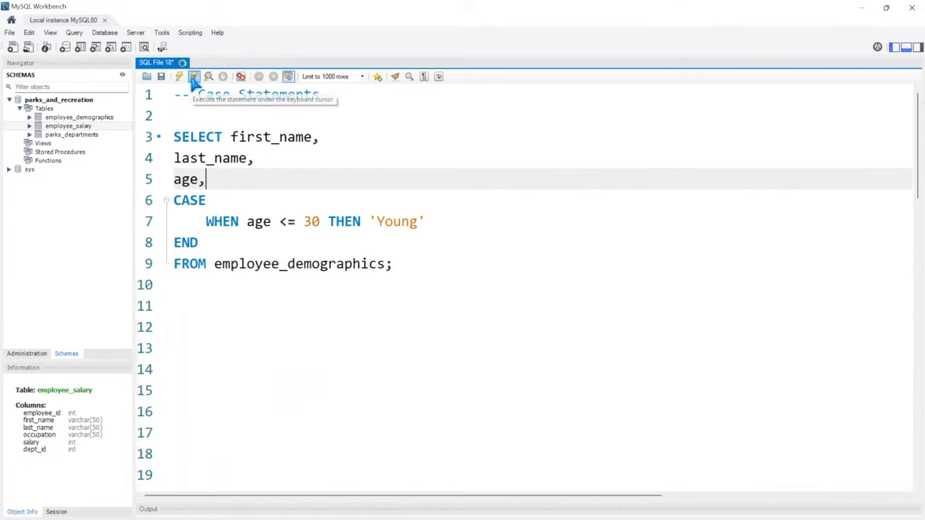
click(194, 77)
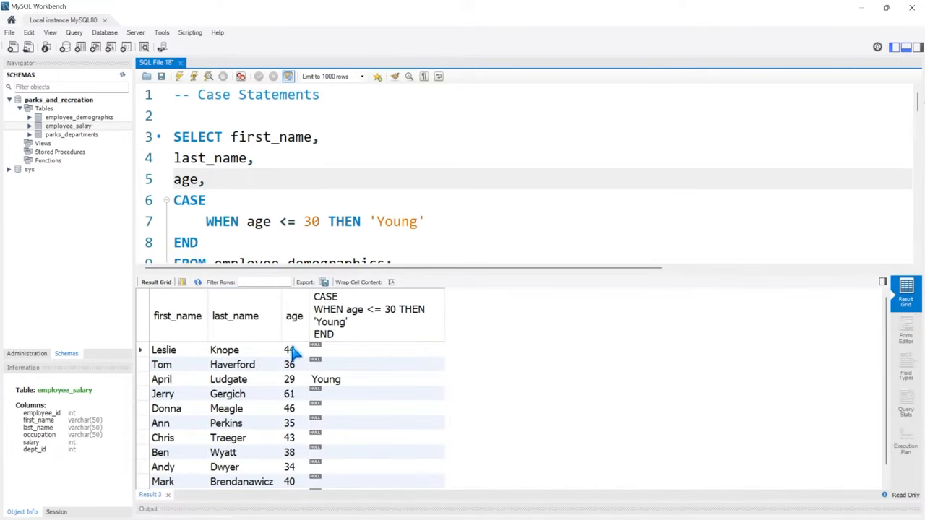
mouse_move(300, 387)
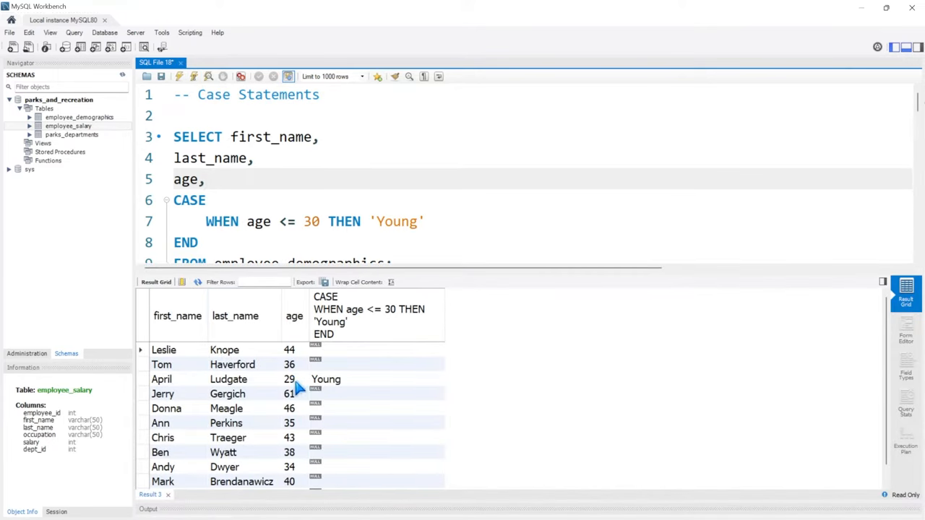
mouse_move(343, 385)
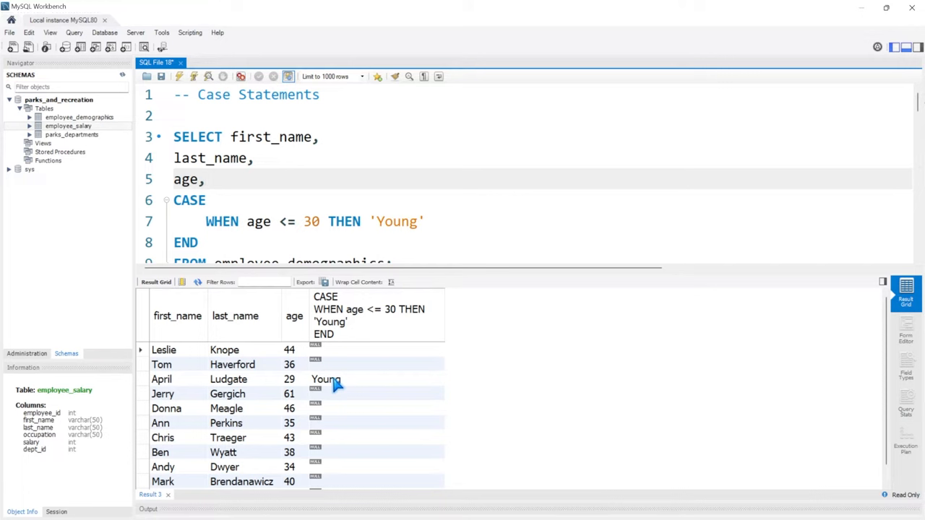
mouse_move(355, 390)
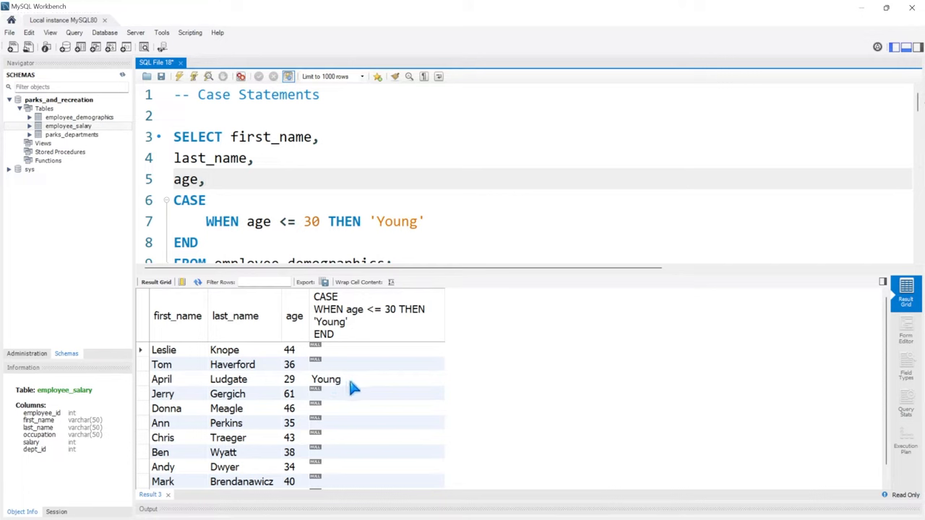
click(205, 179)
text(WHEN)
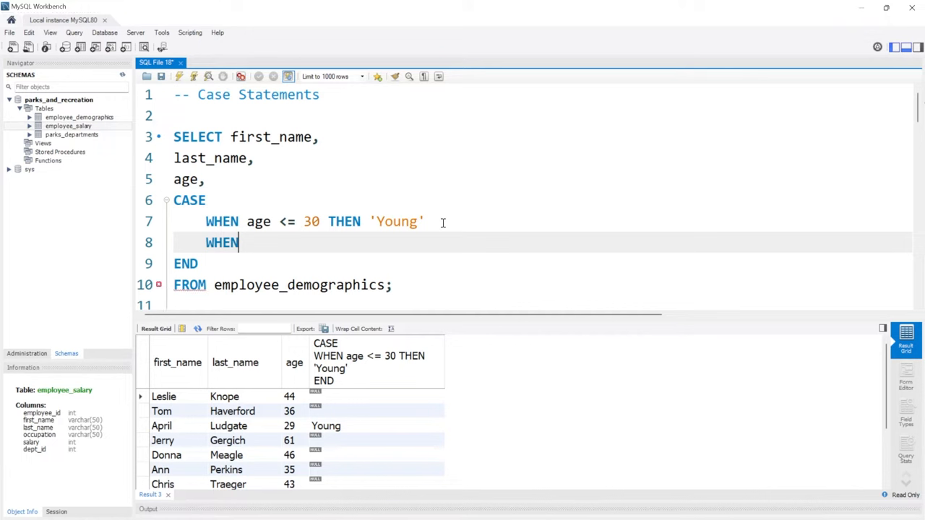
Add a second CASE condition: WHEN age BETWEEN 31 and 50 THEN 'Old'.
text(age)
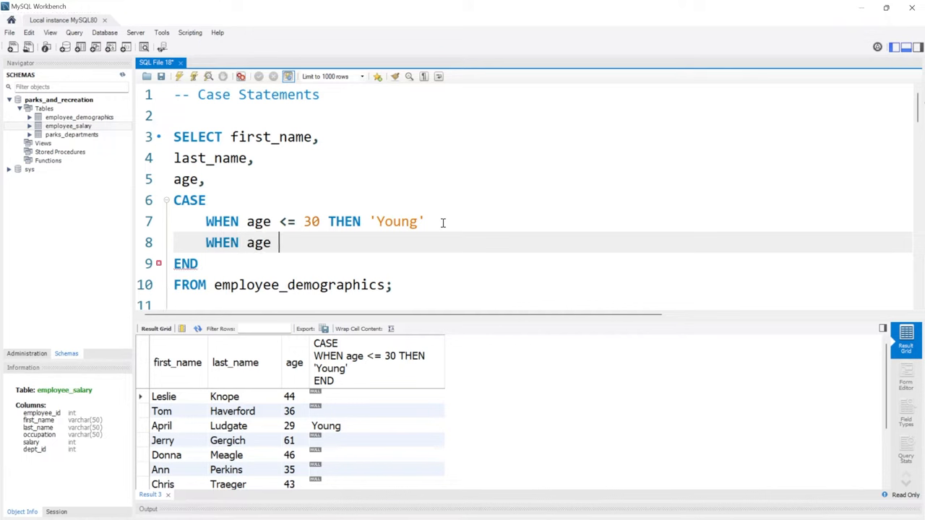
text(BETWEEN)
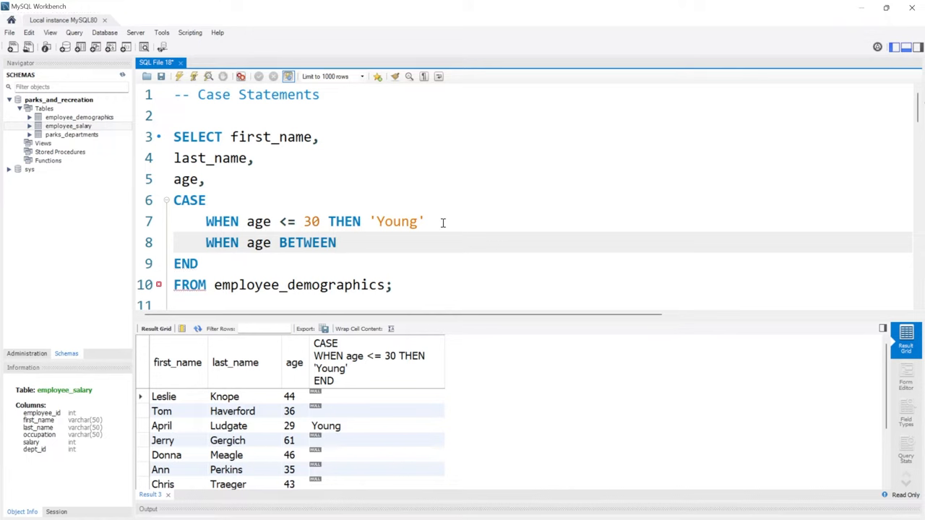
click(337, 242)
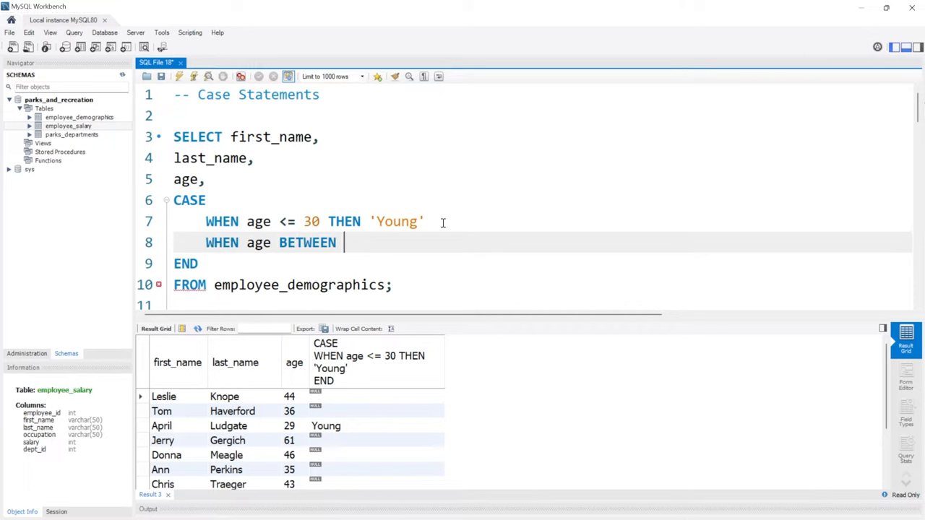
text(31 and 5)
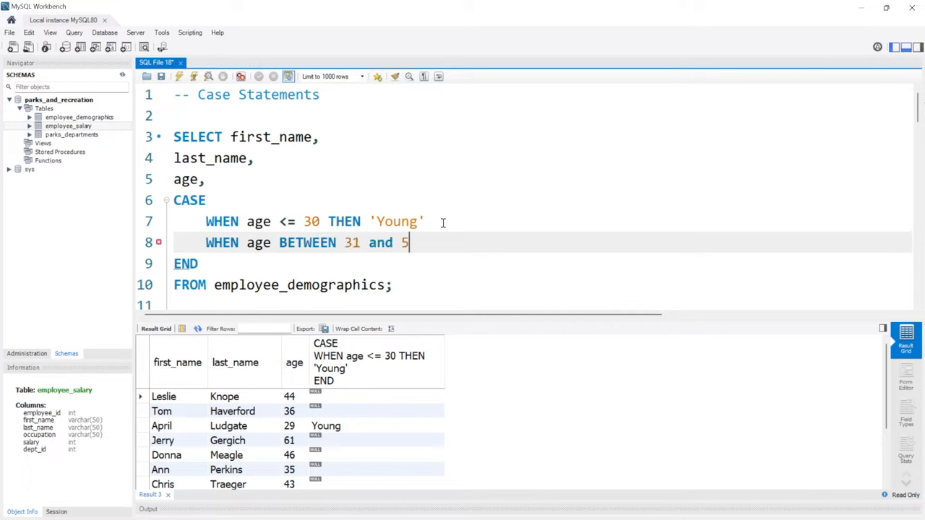
text(0)
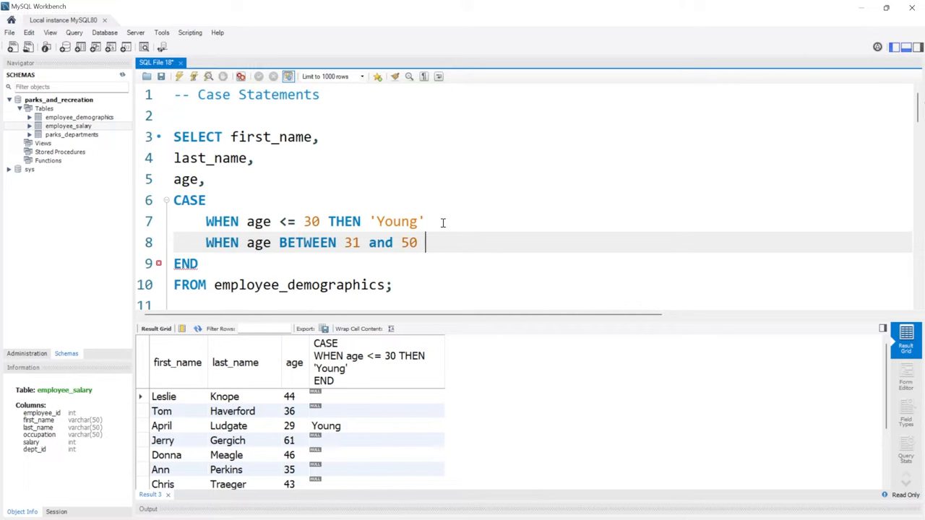
text(THEN 'Old)
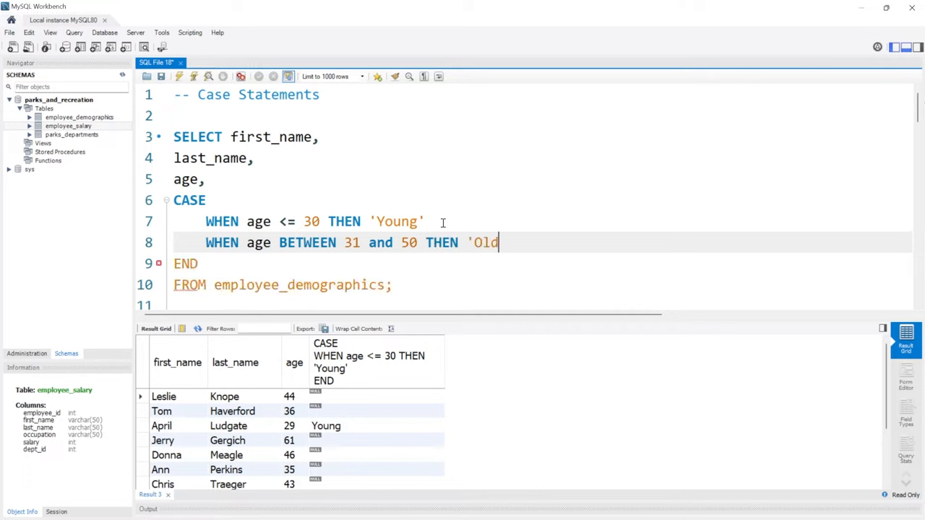
text(')
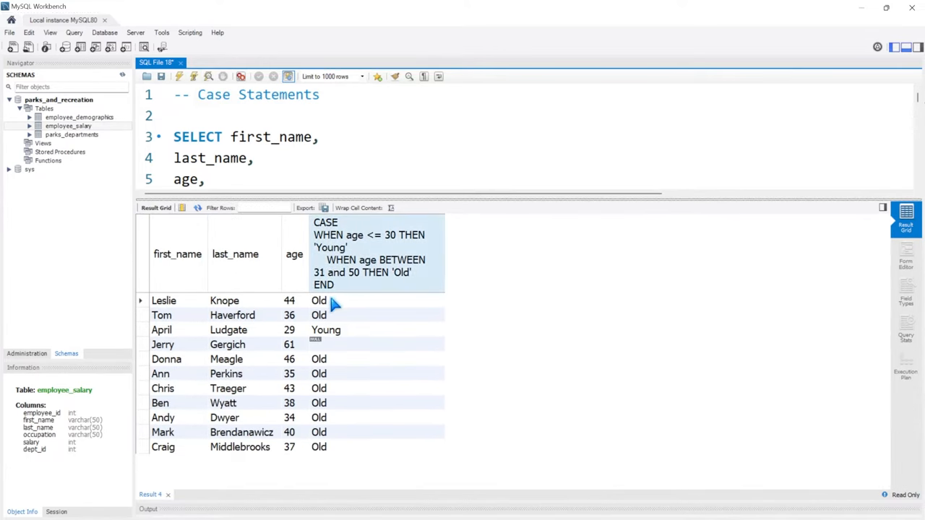
mouse_move(346, 429)
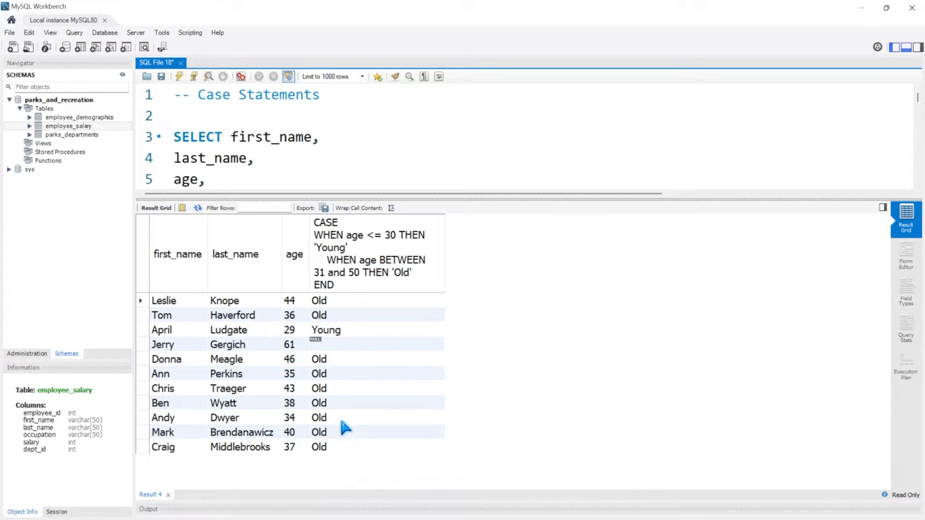
mouse_move(343, 374)
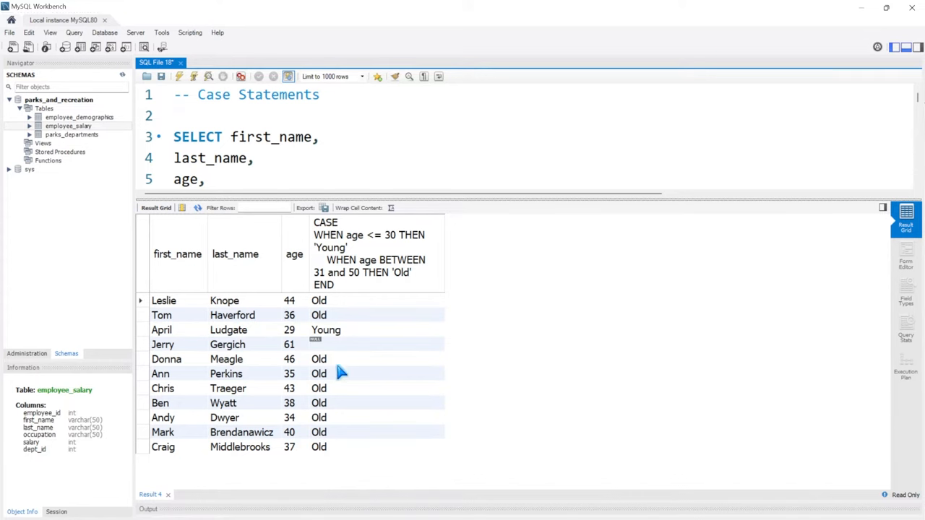
mouse_move(356, 287)
text(WHEN age)
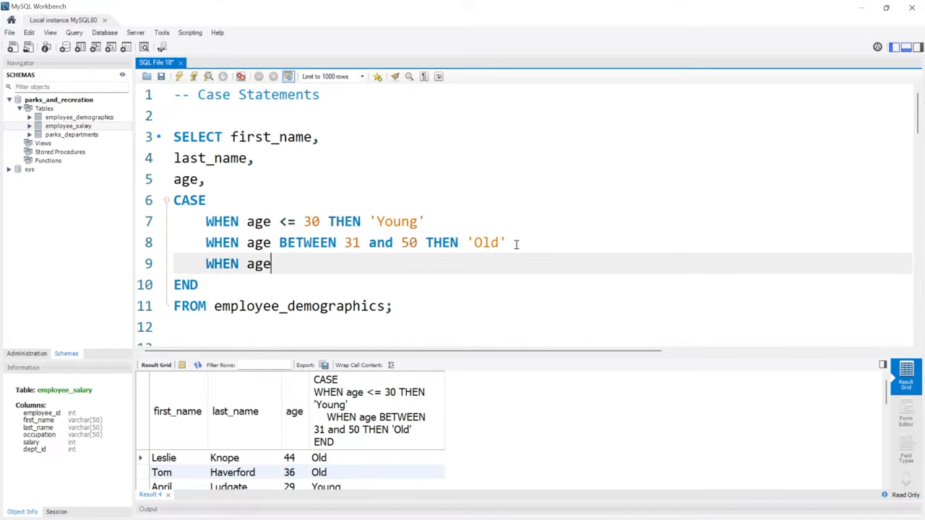
Add a condition labelling ages above 50 "On Death's Door" and check Jerry's result.
text(>= 50 THEN)
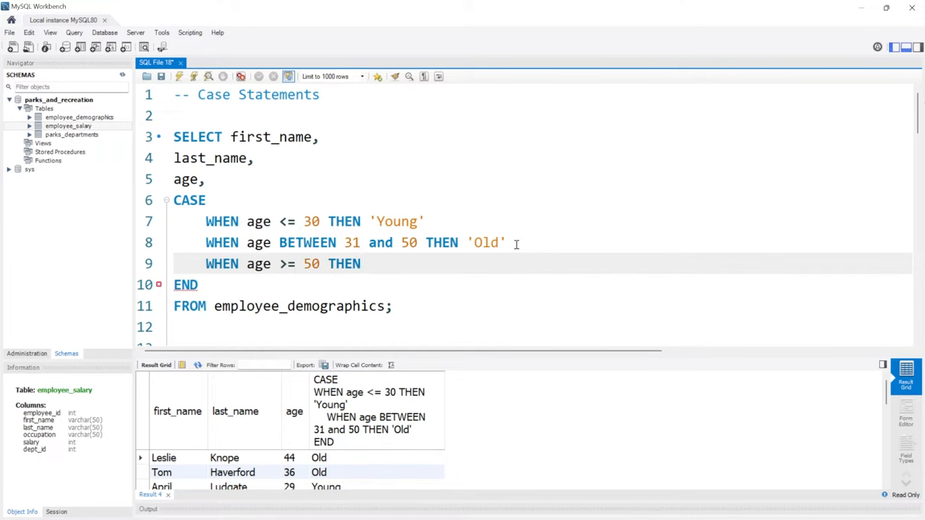
text("On D)
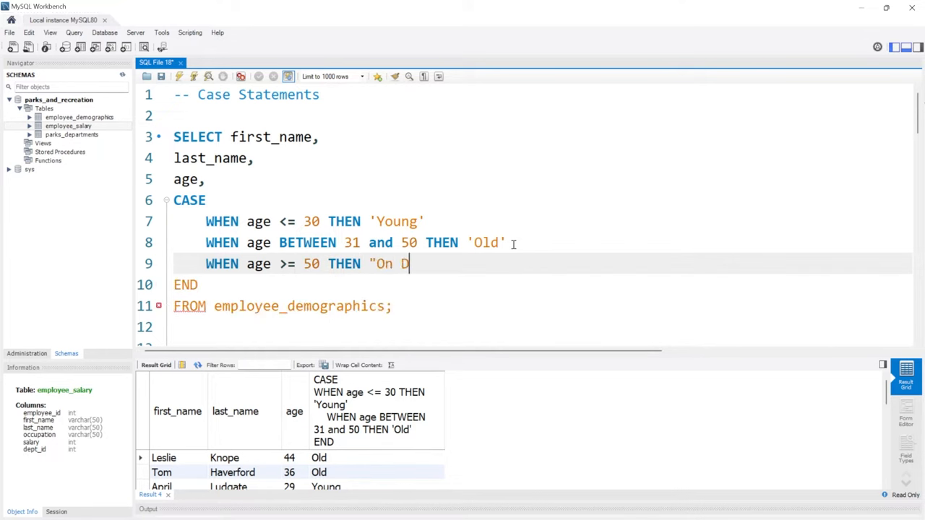
text(eath's Door")
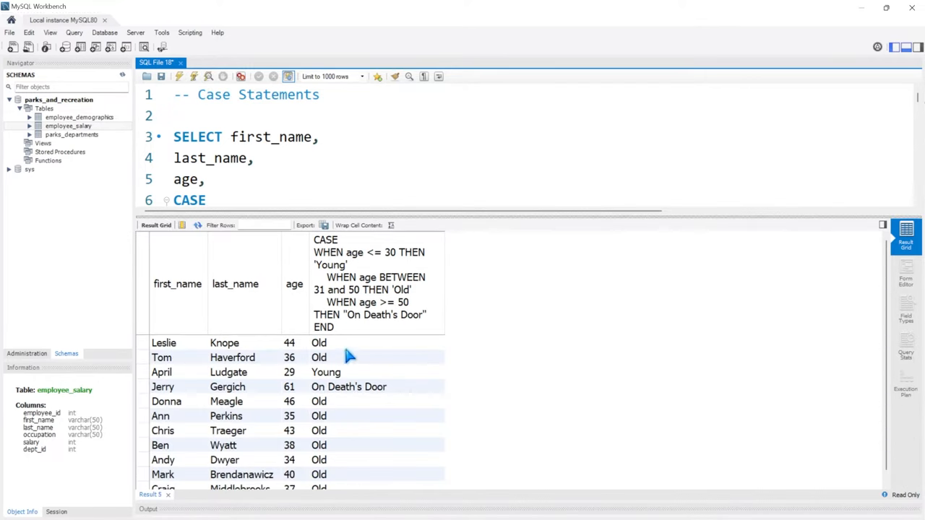
click(348, 386)
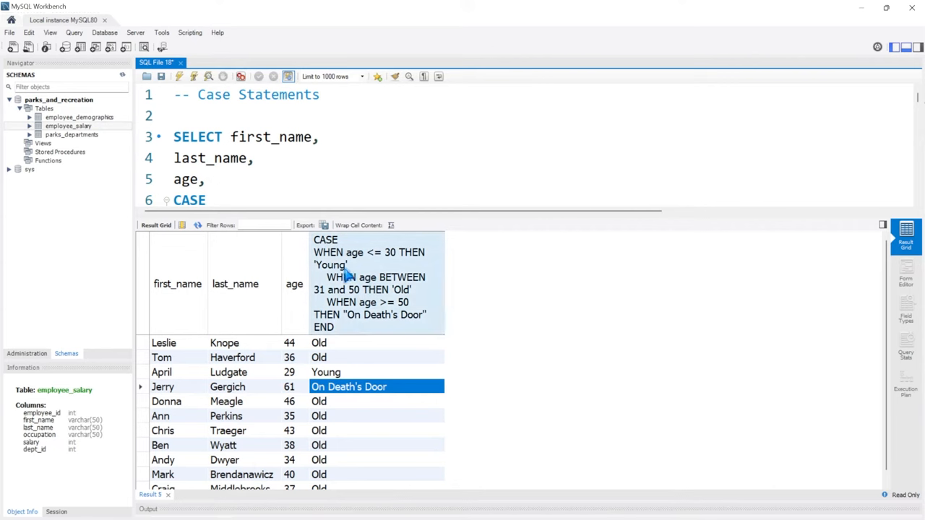
mouse_move(423, 215)
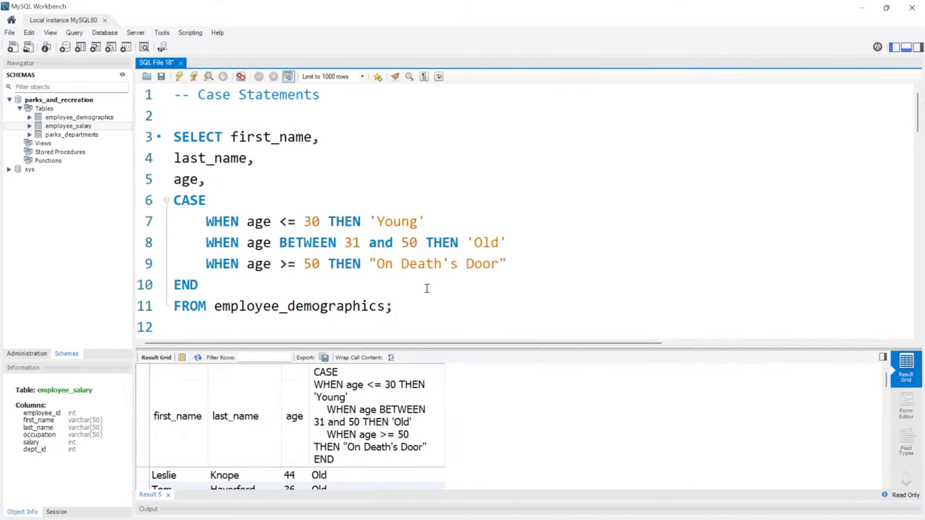
Alias the CASE column AS Age_Bracket and rerun the query.
text(AS)
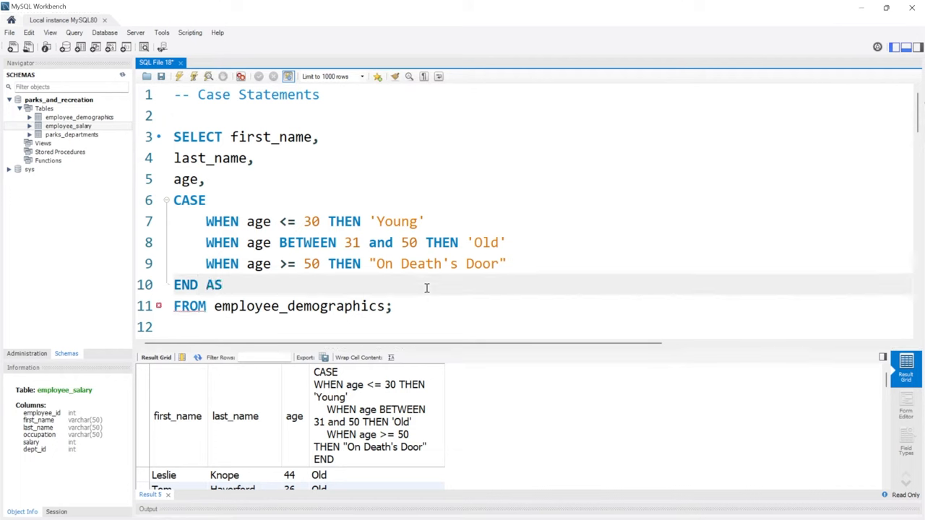
click(229, 285)
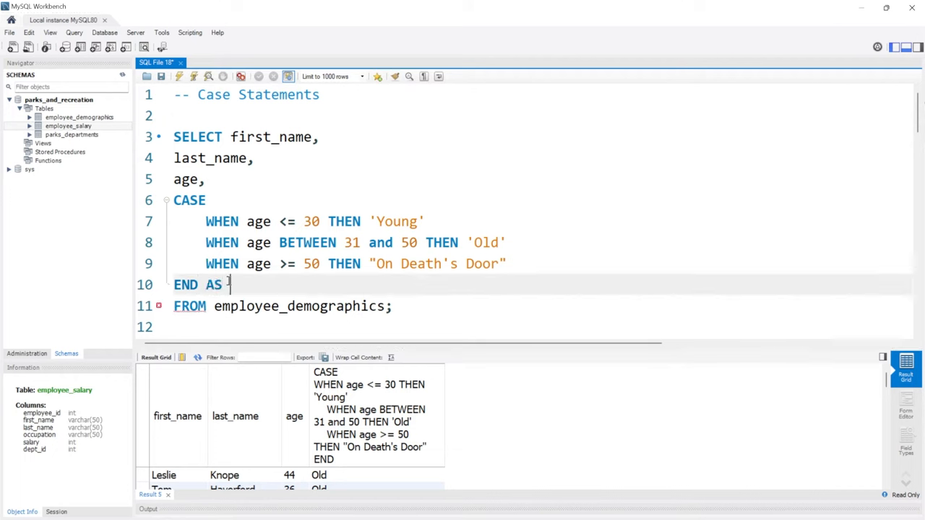
text(Age_Bracket)
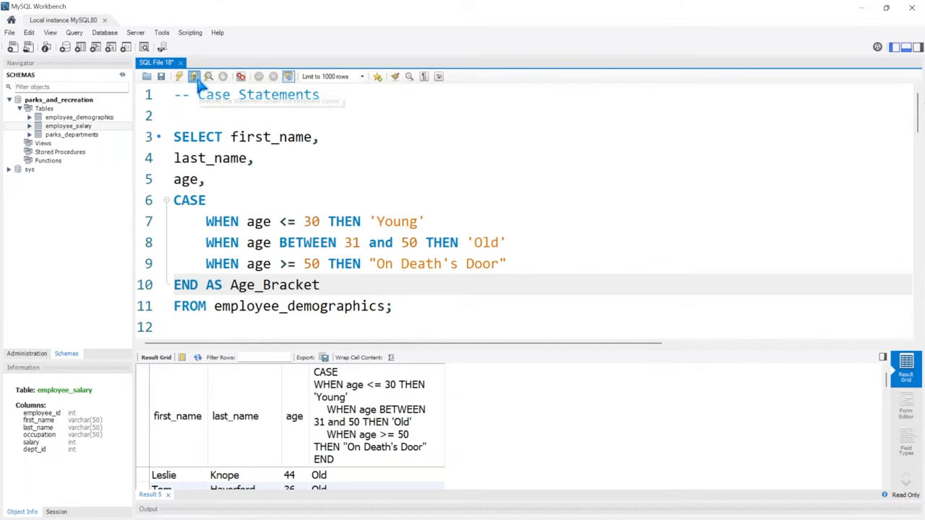
click(177, 76)
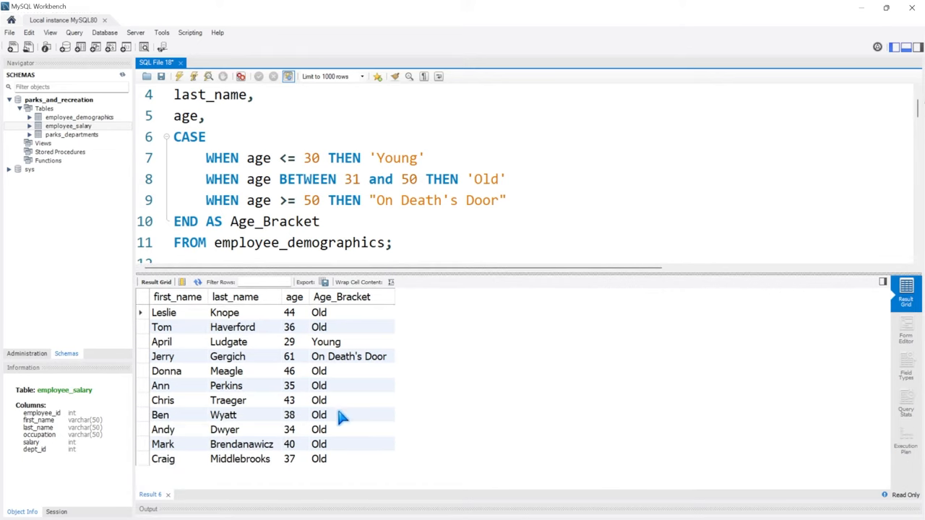
mouse_move(341, 444)
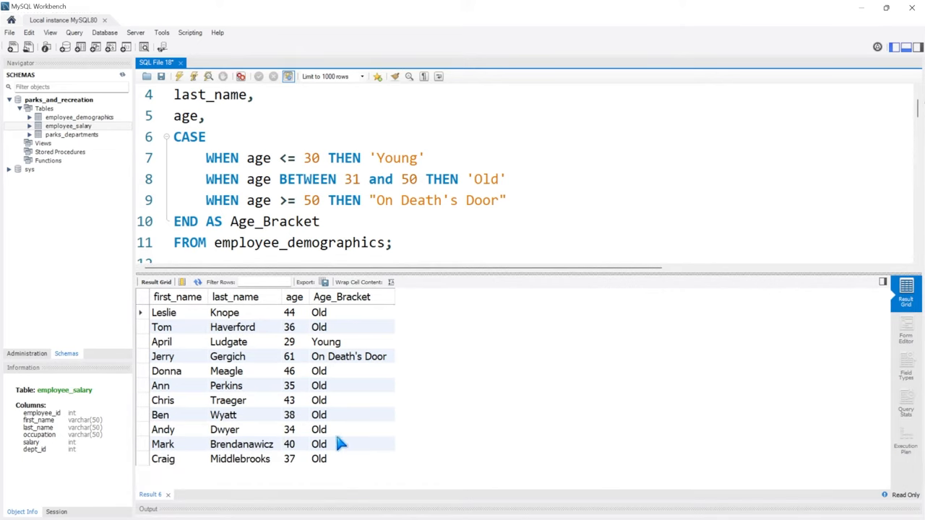
mouse_move(321, 327)
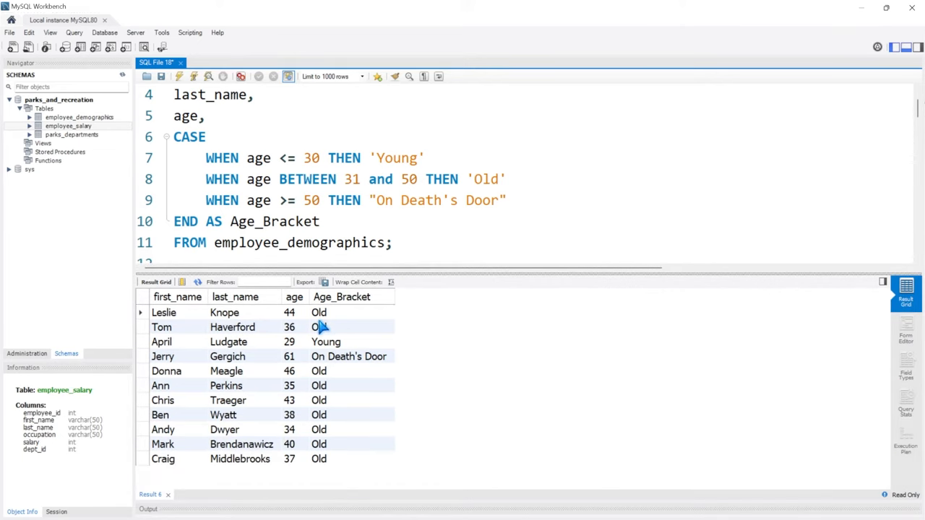
mouse_move(370, 410)
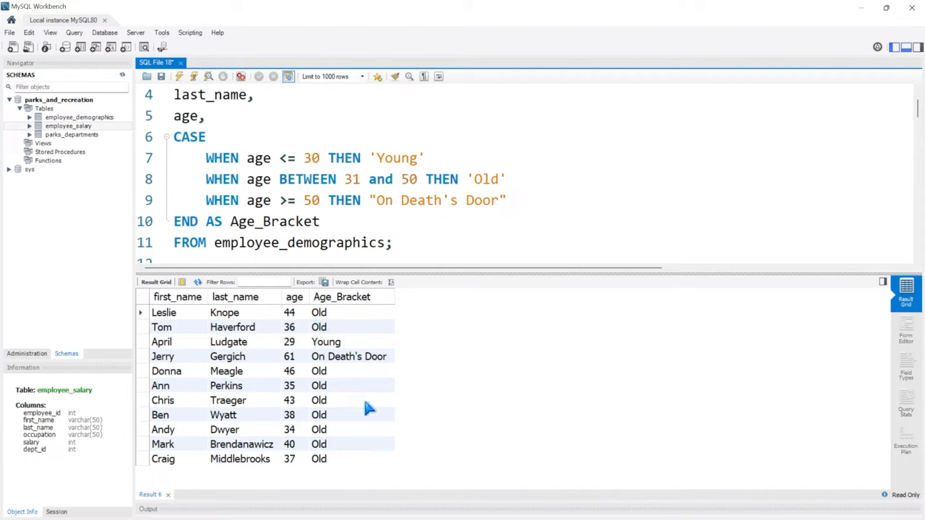
click(347, 357)
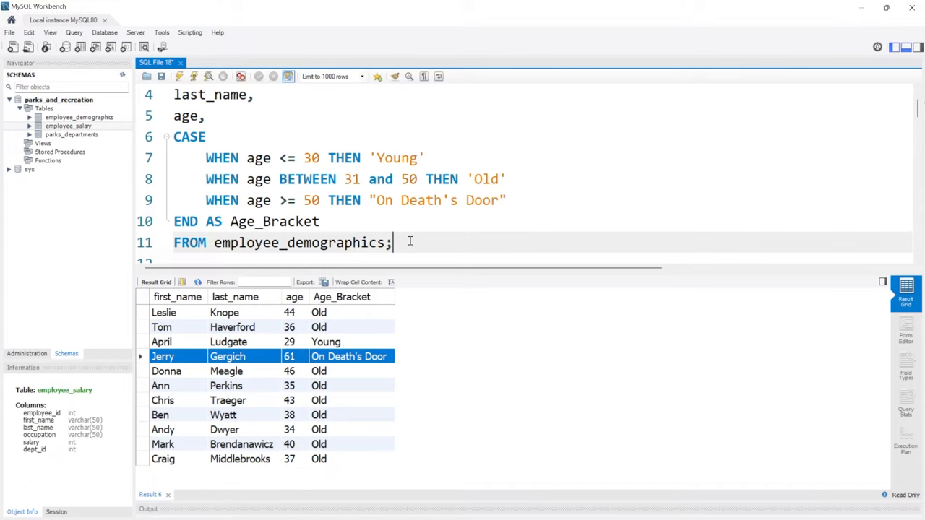
Write and run SELECT * FROM employee_salary; below the previous query.
scroll(down, 3)
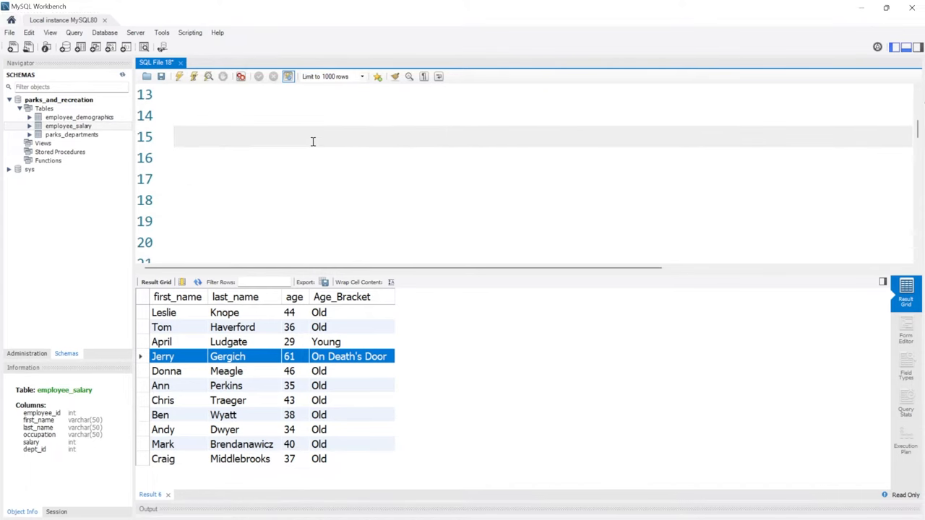
text(Select *)
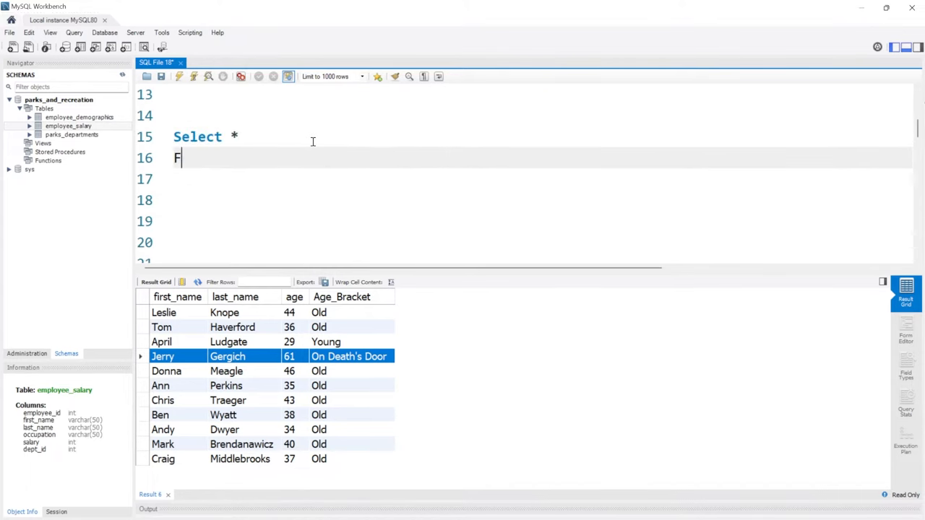
text(ROM employee_)
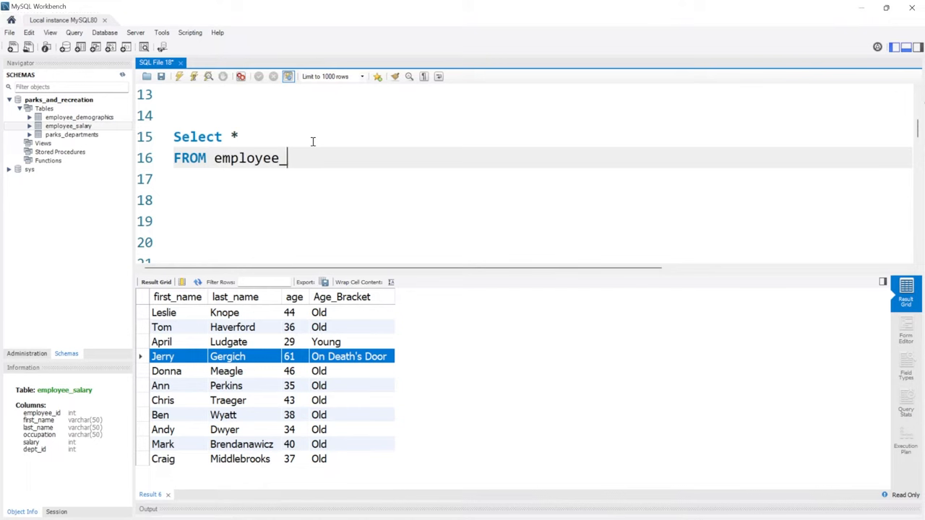
text(salary;)
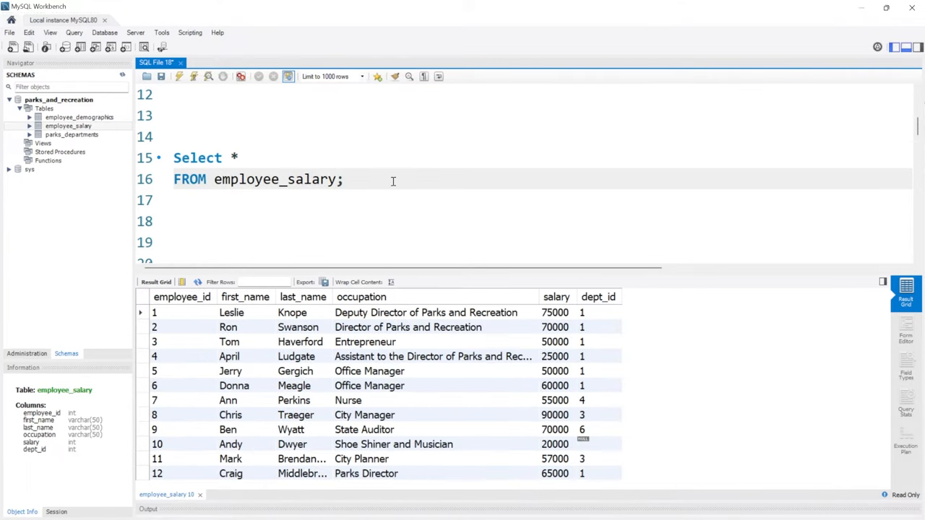
click(346, 179)
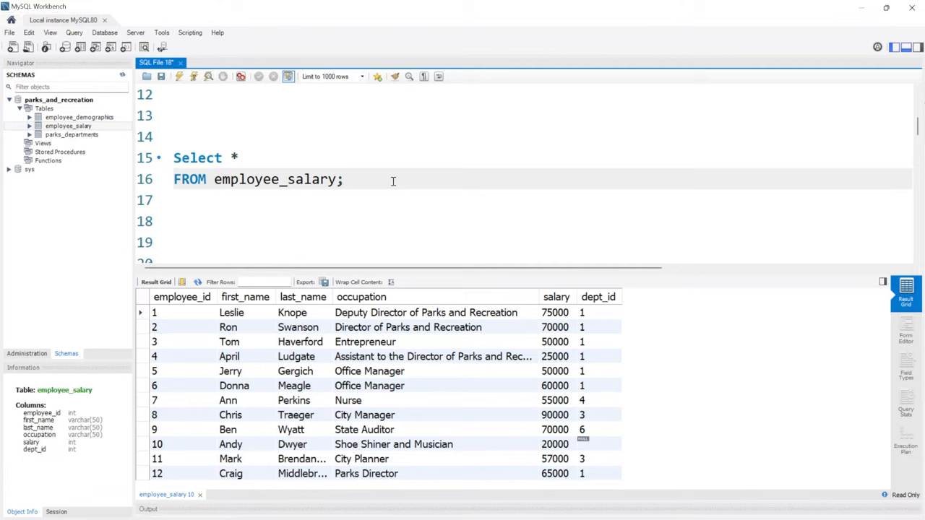
Add comments: Pay Increase and Bonus, < 50000 = 5%, > 50000 = 7%, Finance = 10% bonus.
text(--)
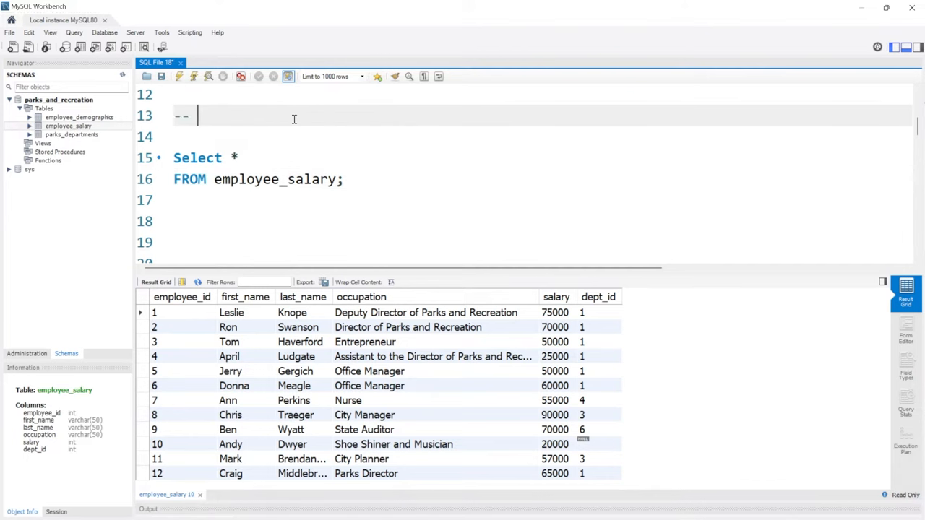
text(Pay Increa)
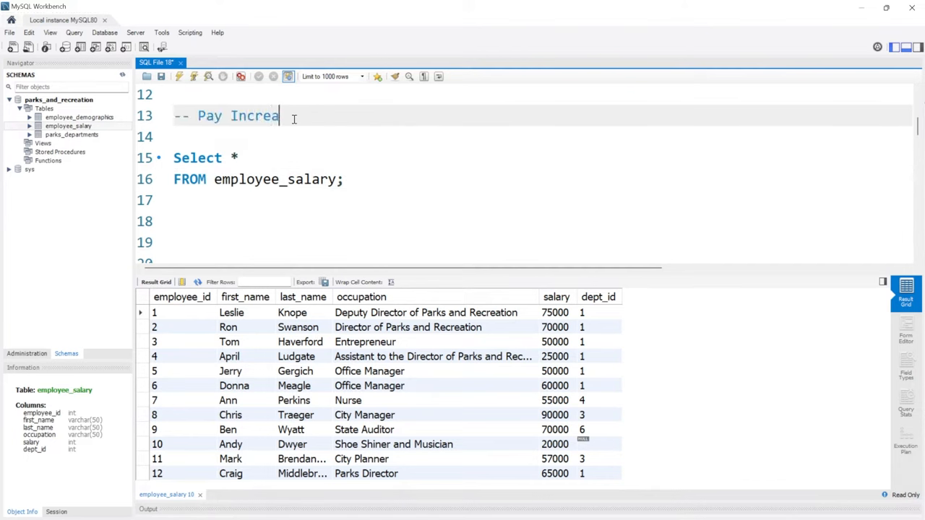
text(se and Bonus)
click(525, 137)
text(--)
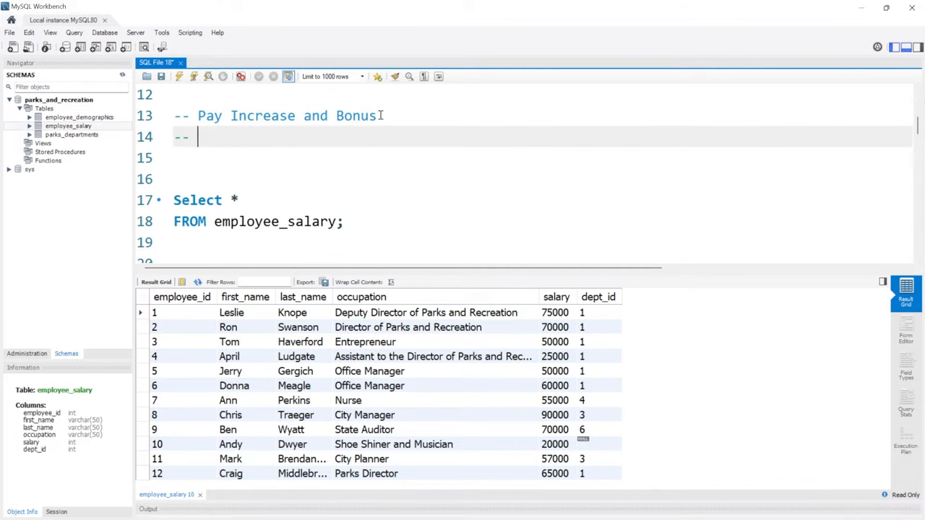
text(<)
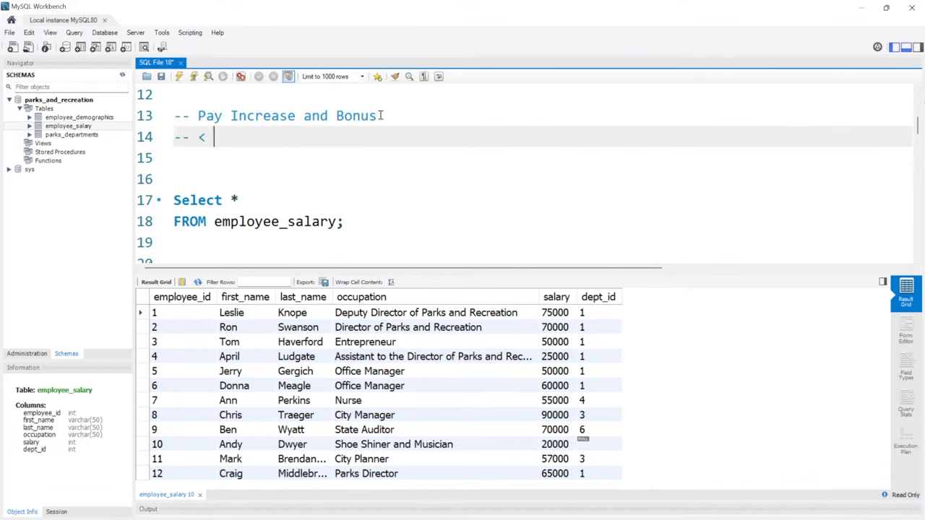
text(50000)
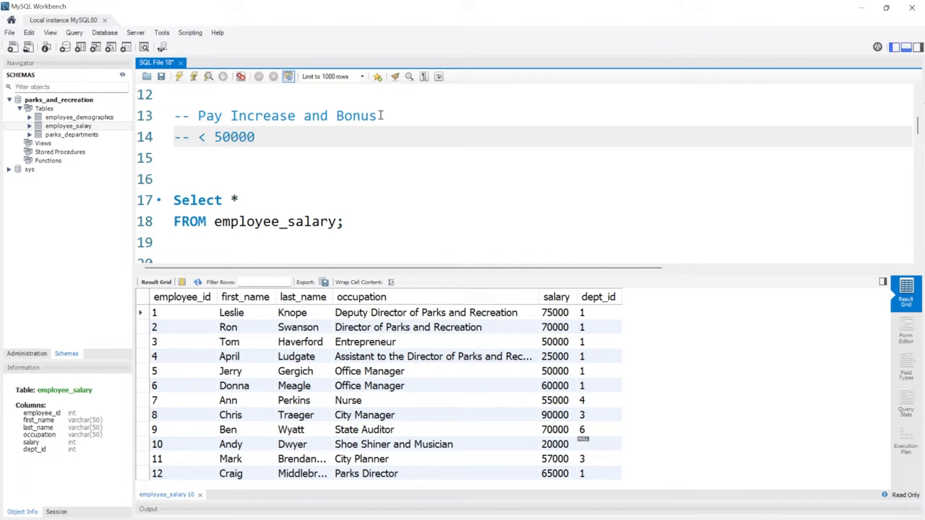
text(= 5%)
click(540, 157)
text(--)
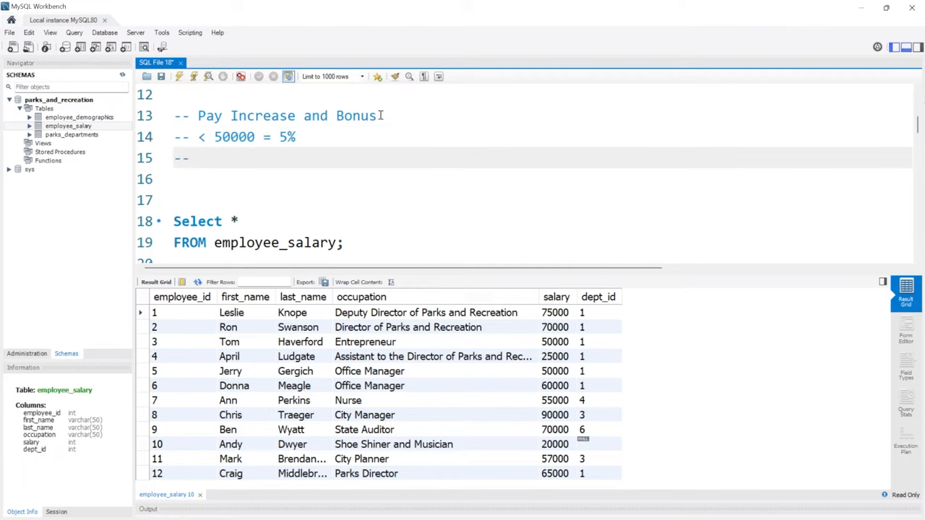
text(>)
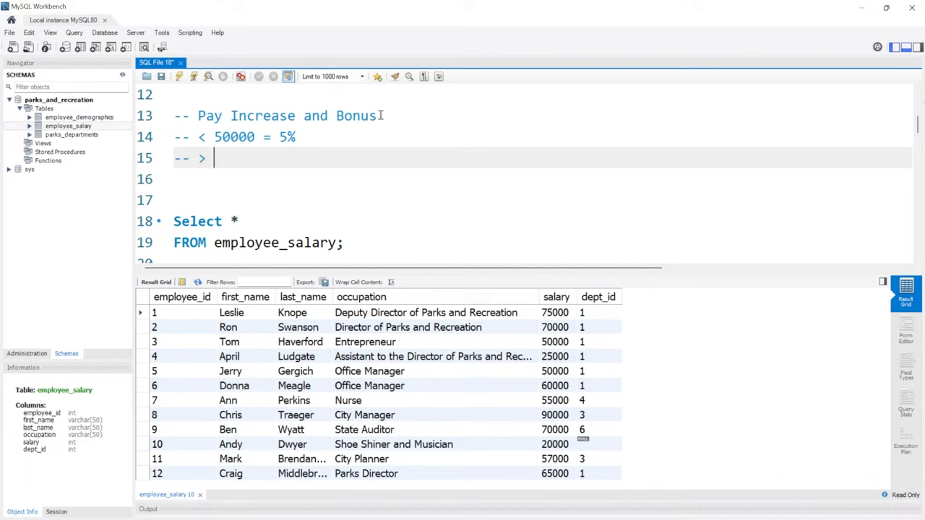
text(50000 =)
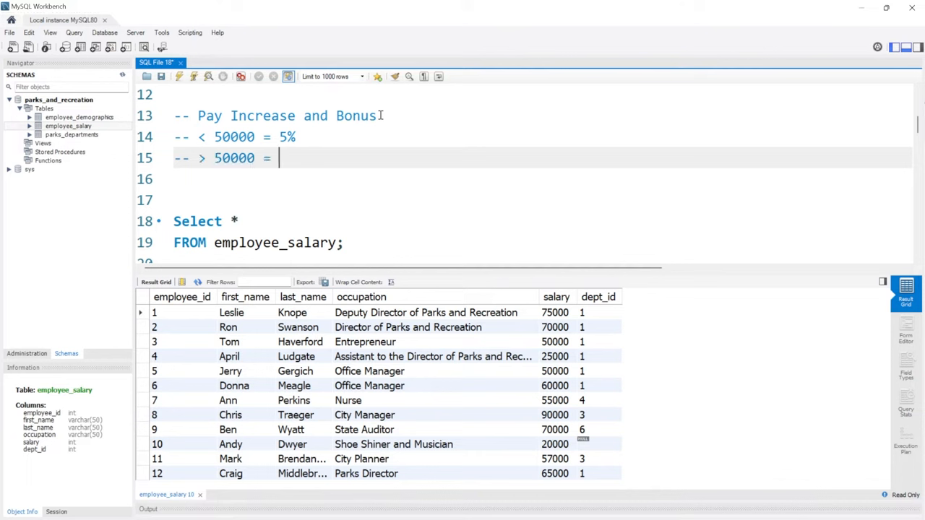
text(7%)
click(543, 180)
text(--)
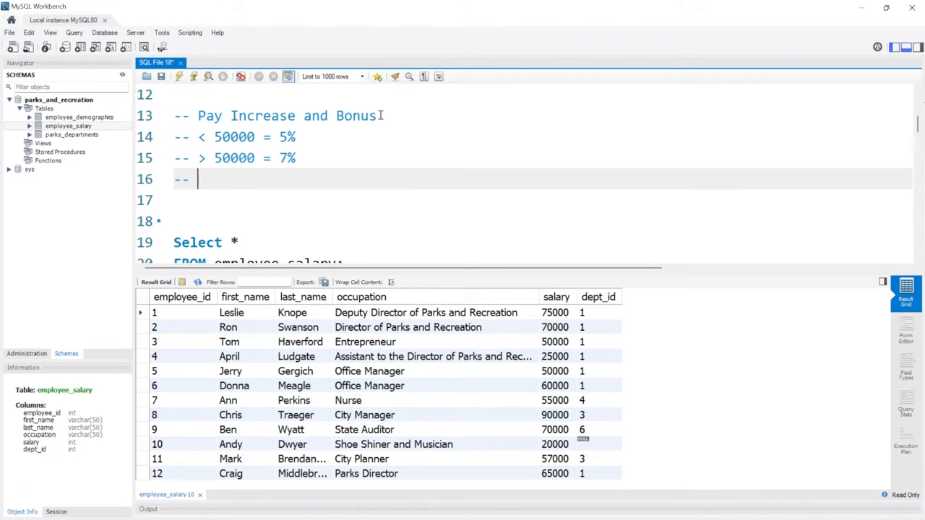
text(Finance)
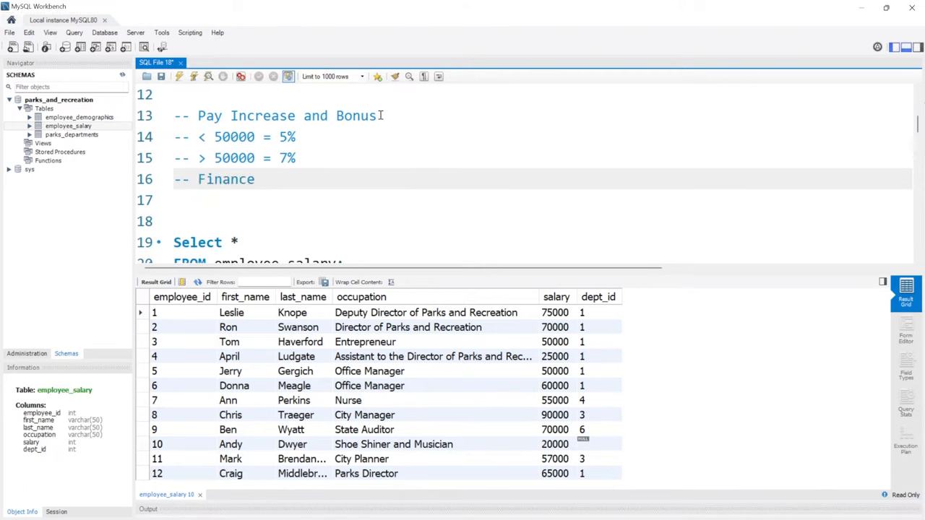
text(= 10% b)
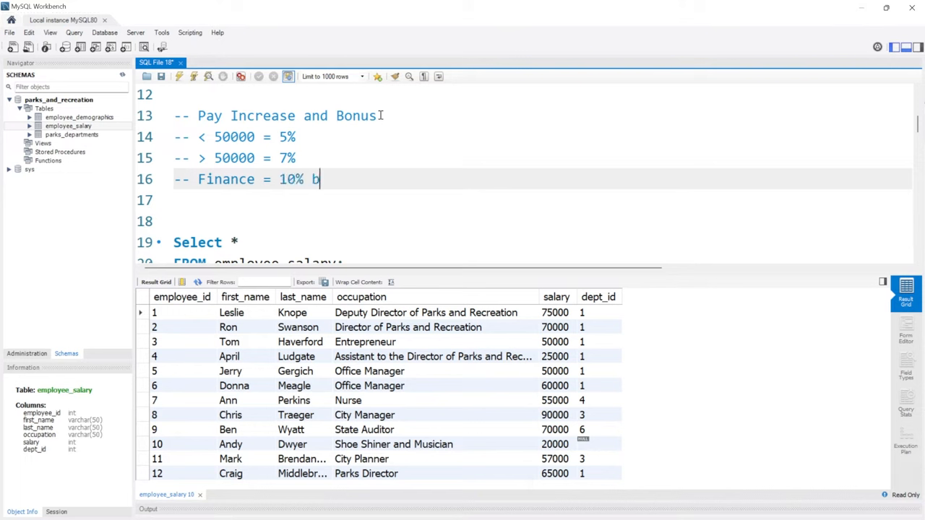
text(onus)
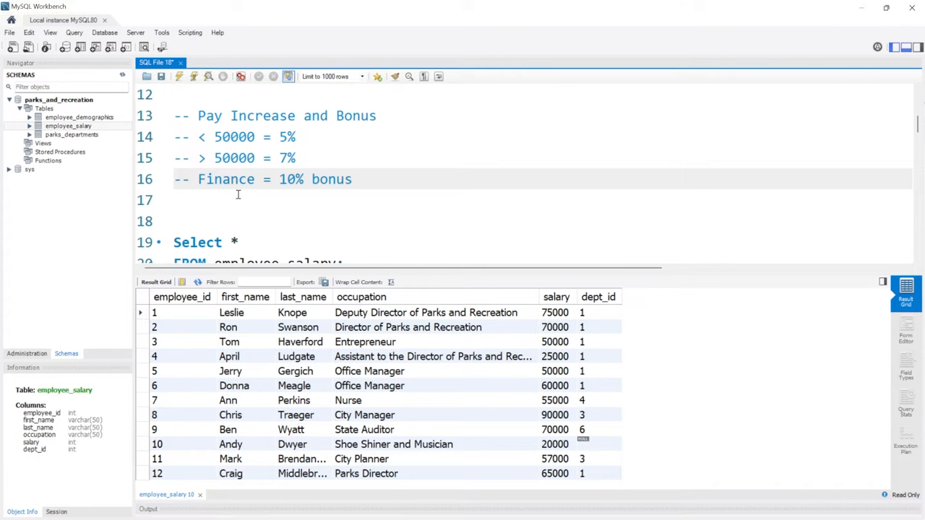
Change the salary query's column list to first_name, last_name, salary.
scroll(down, 3)
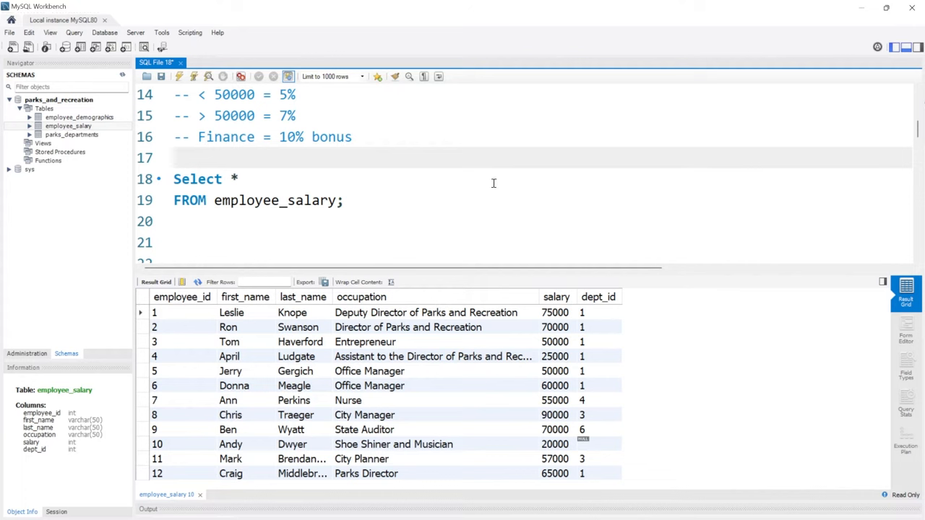
text(first)
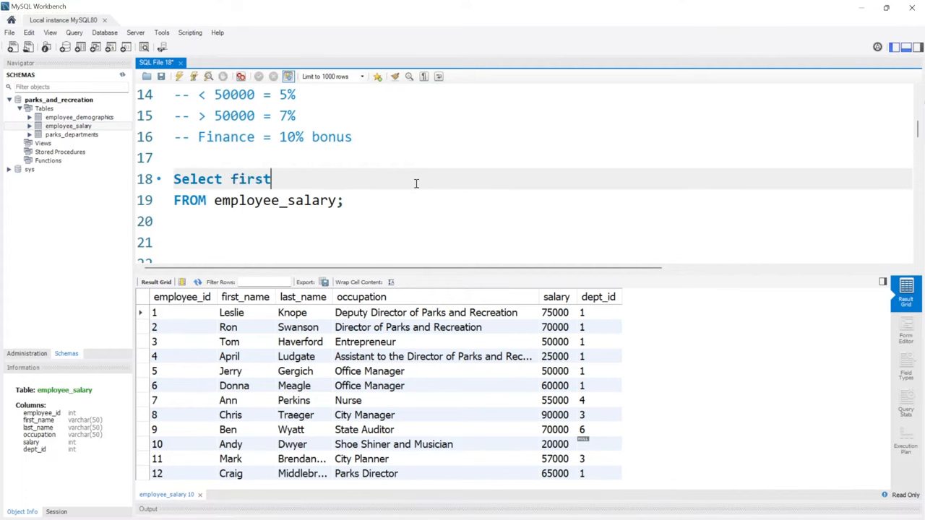
text(_name, las)
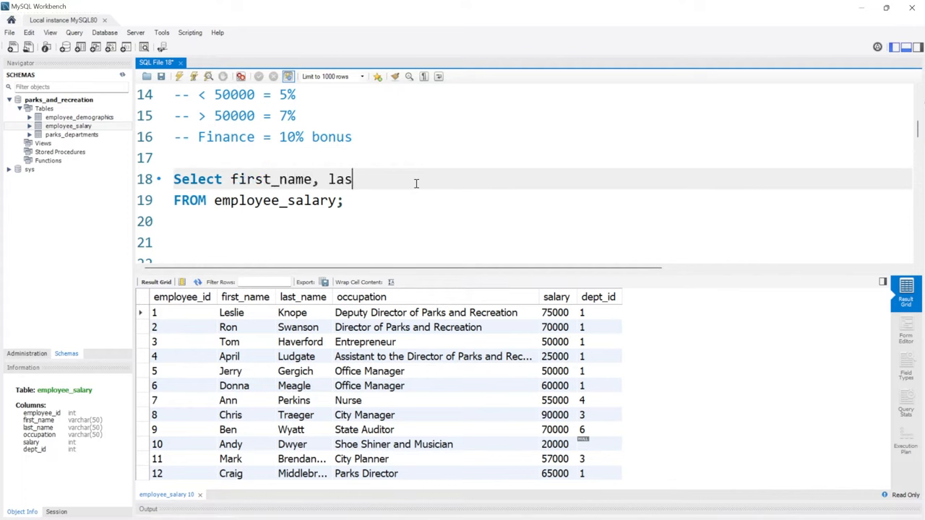
text(t_name,)
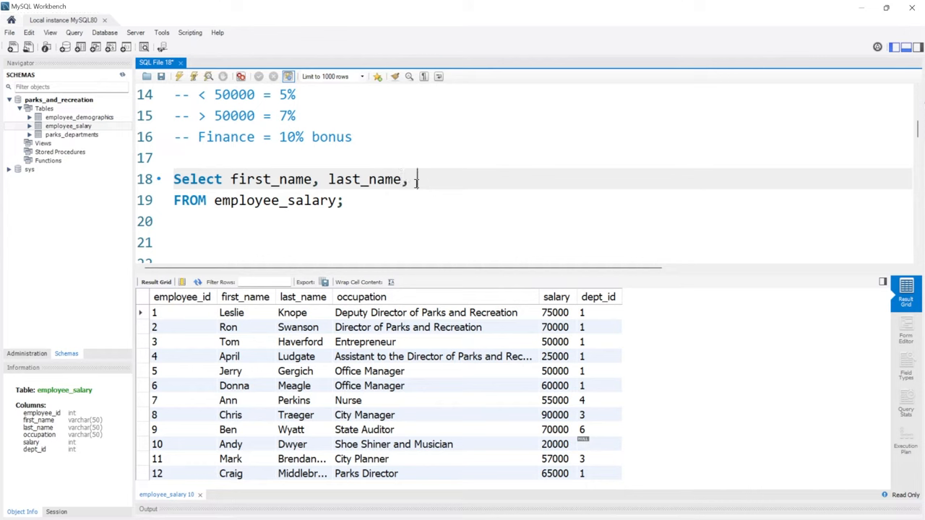
text(salary,)
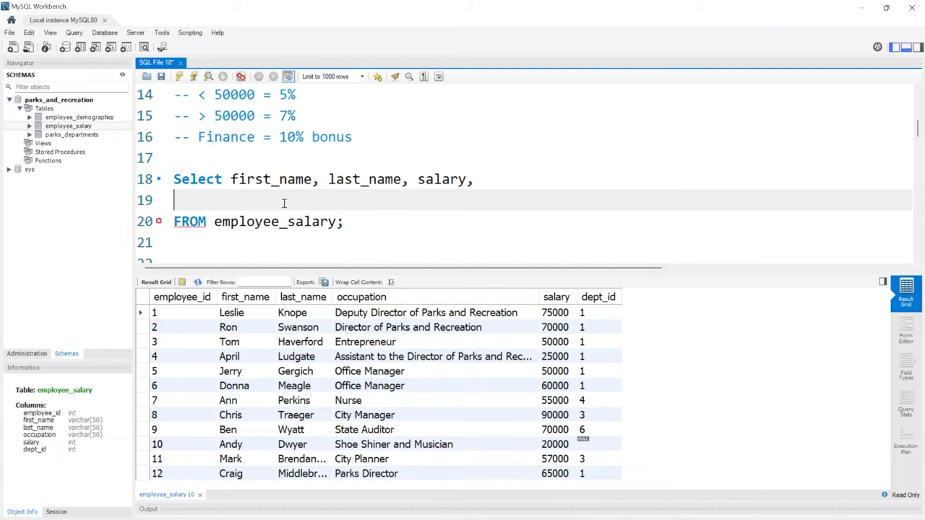
Add CASE WHEN salary < 50000 THEN salary + (salary * 0.05) END.
text(CASE)
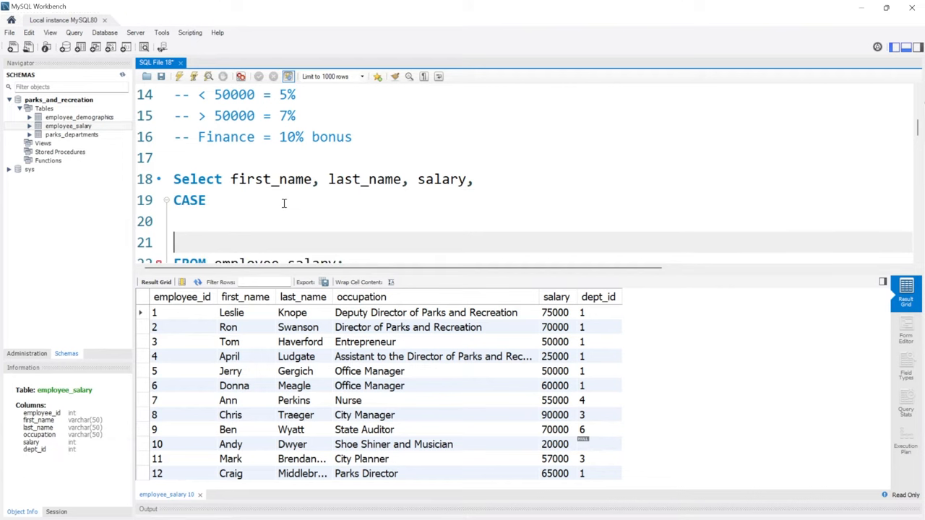
text(END)
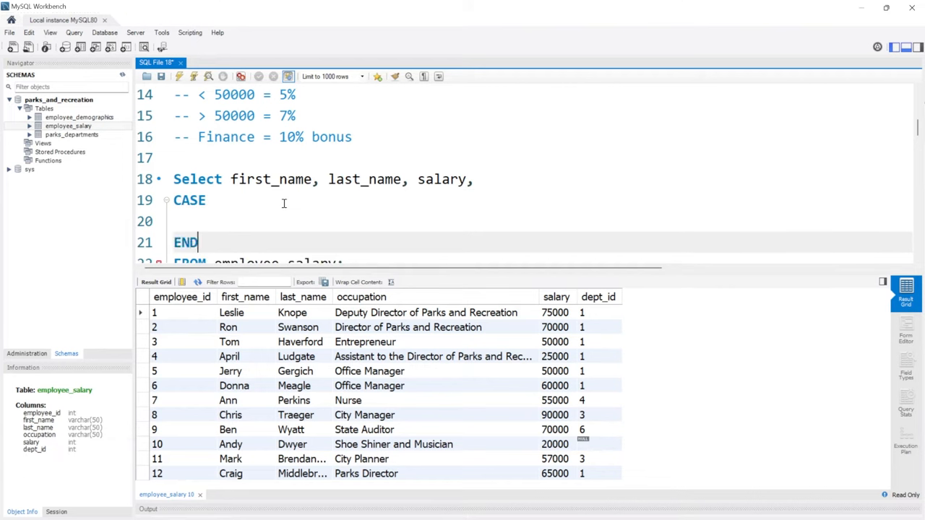
text(WHE)
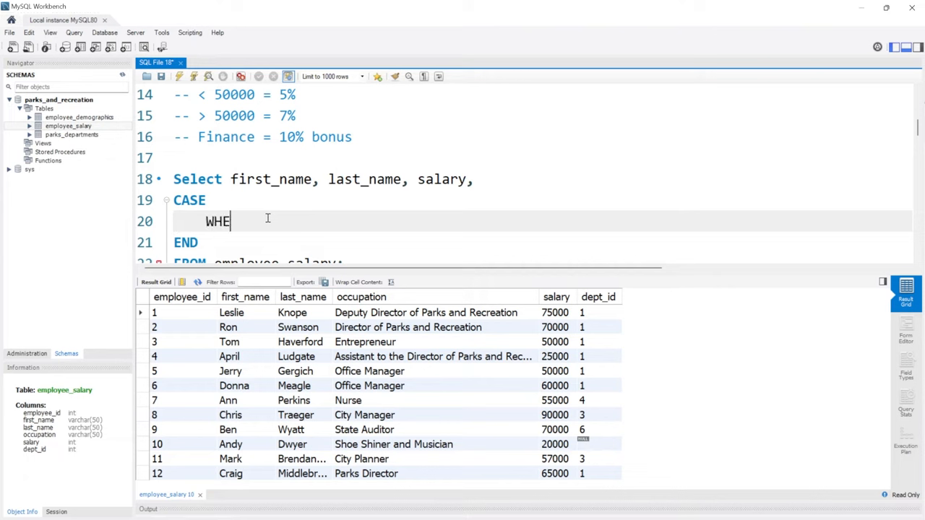
text(N salary)
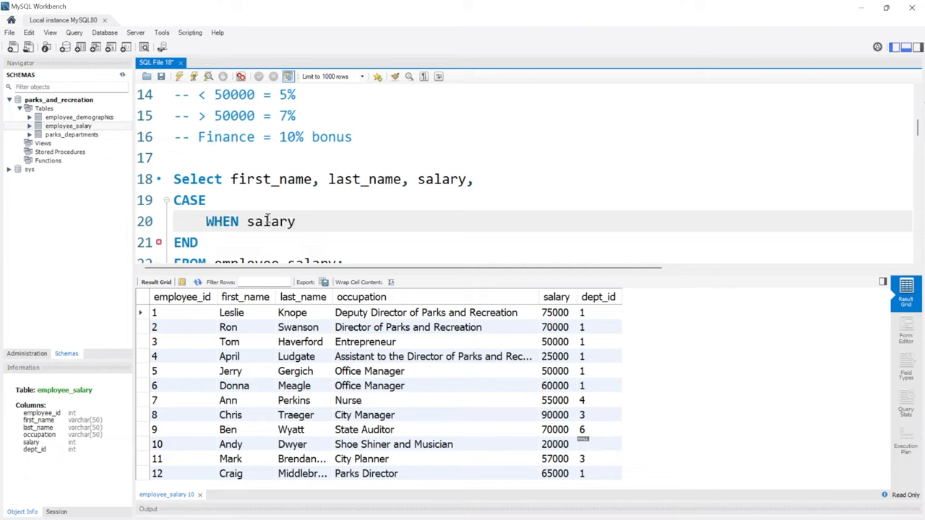
text(< 5000)
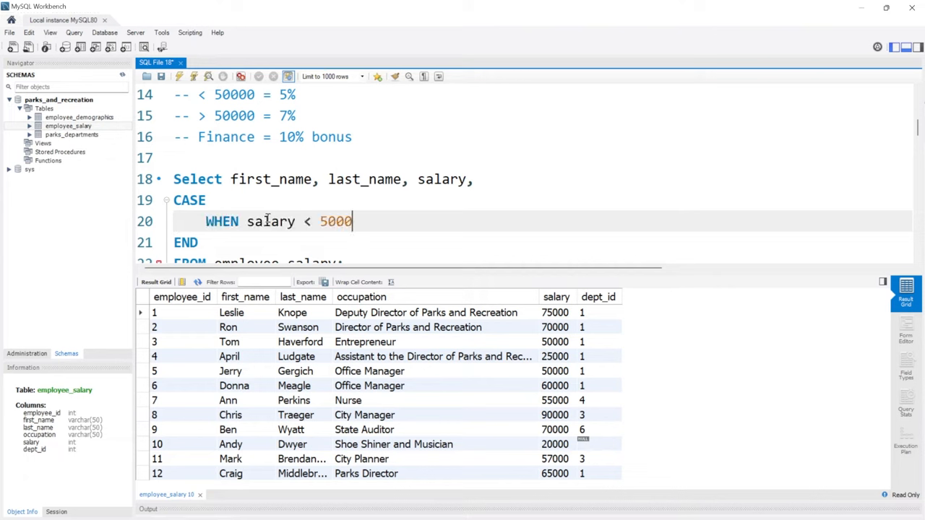
text(0)
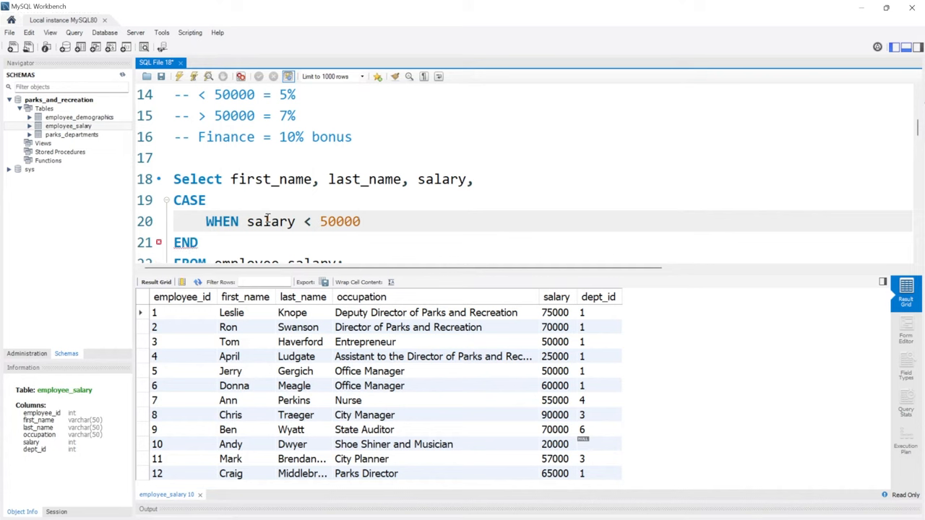
text(THEN sa)
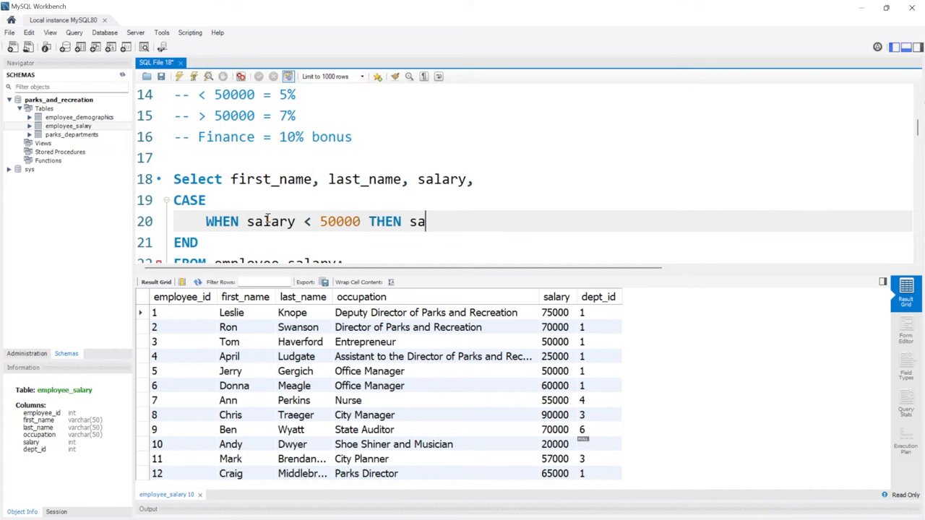
text(lary)
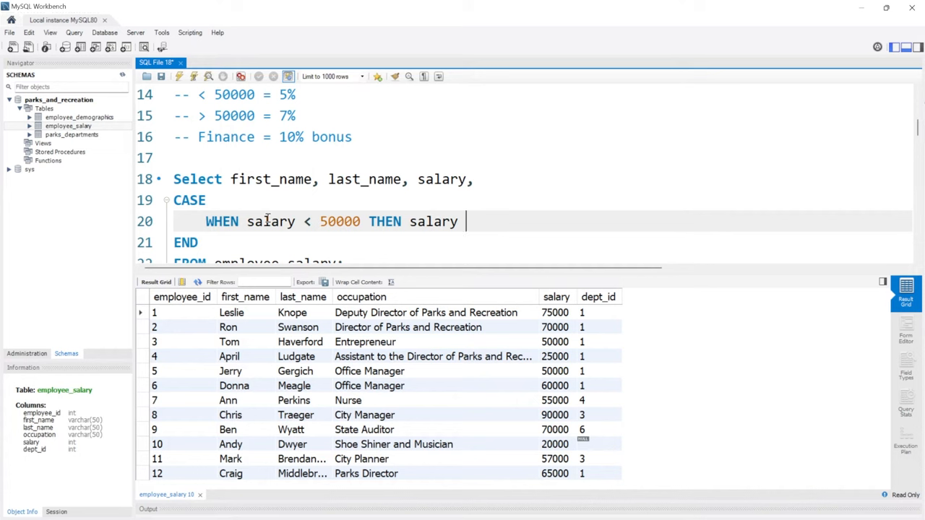
text(+ ()
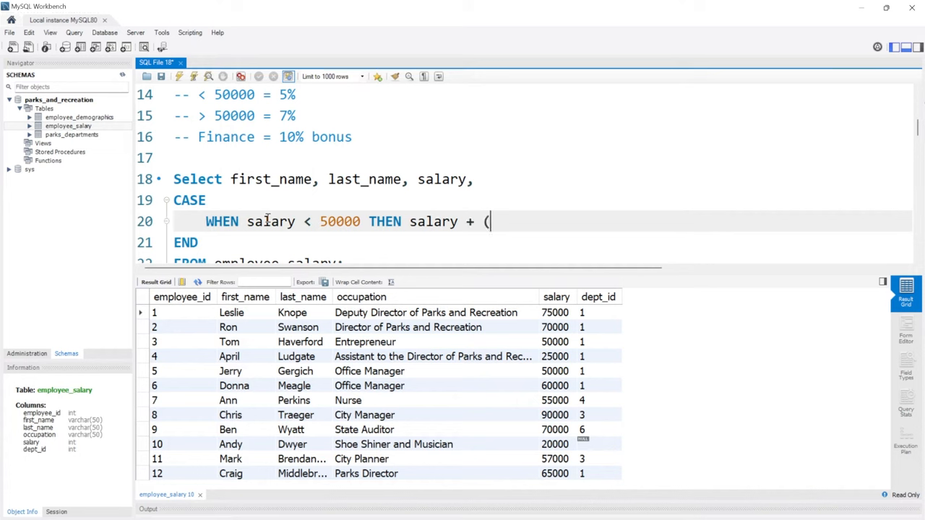
text(salary)
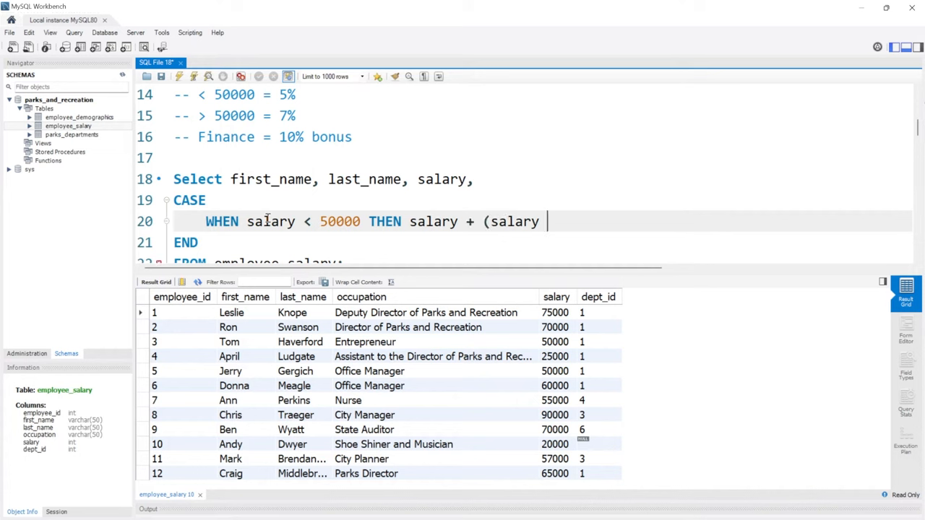
text(* 0.)
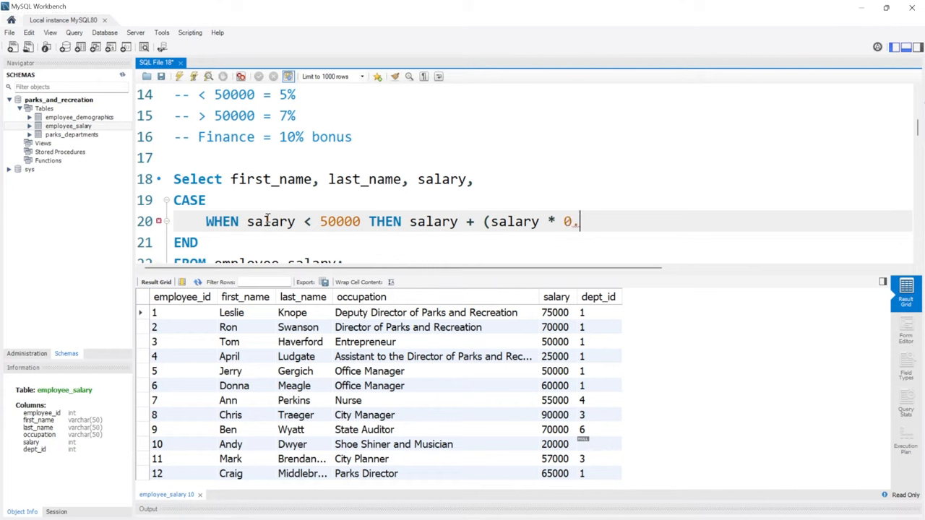
text(5))
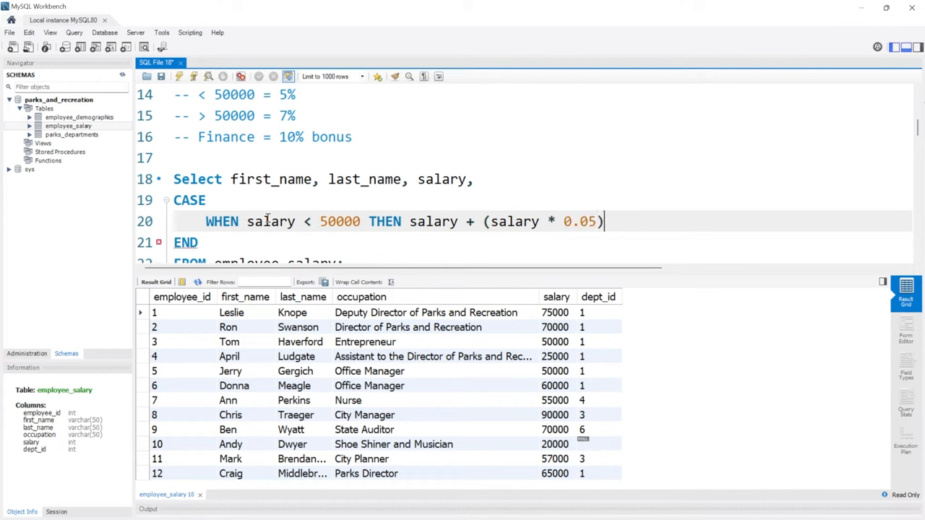
mouse_move(192, 77)
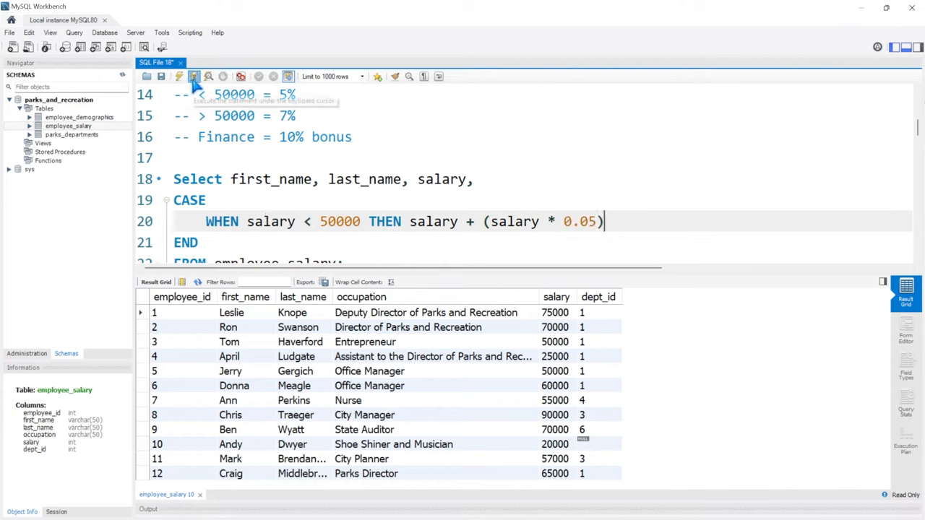
Run the salary CASE query to see the 5% raises.
click(194, 76)
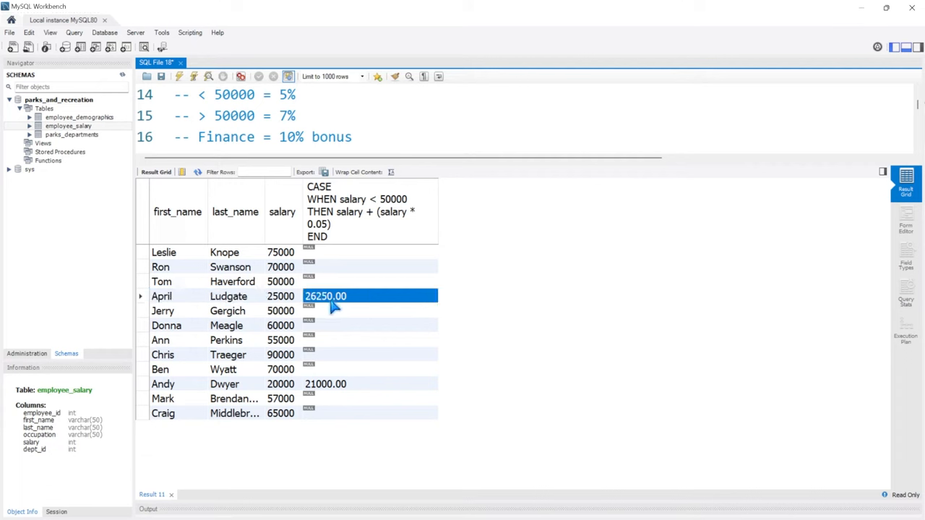
mouse_move(433, 162)
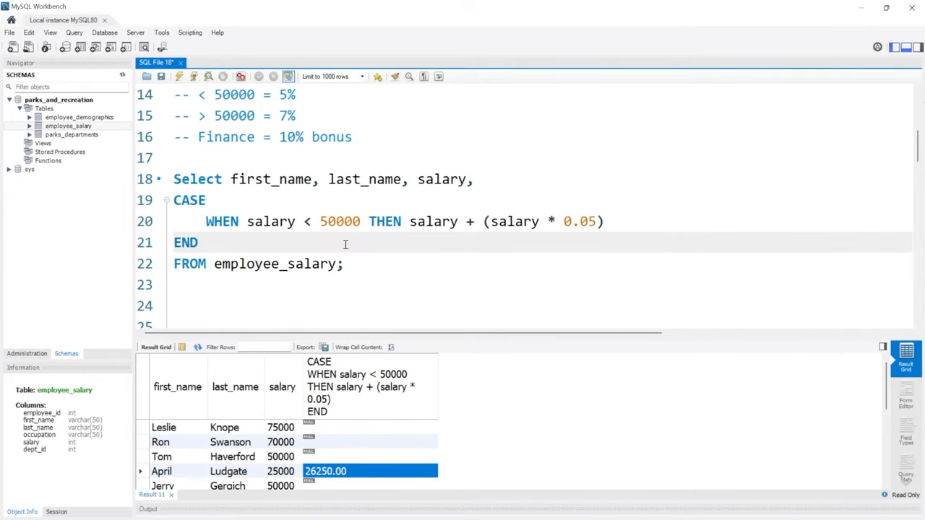
Alias the raise column AS New_Salary, rerun, and enlarge the results panel.
text(AS Pay_)
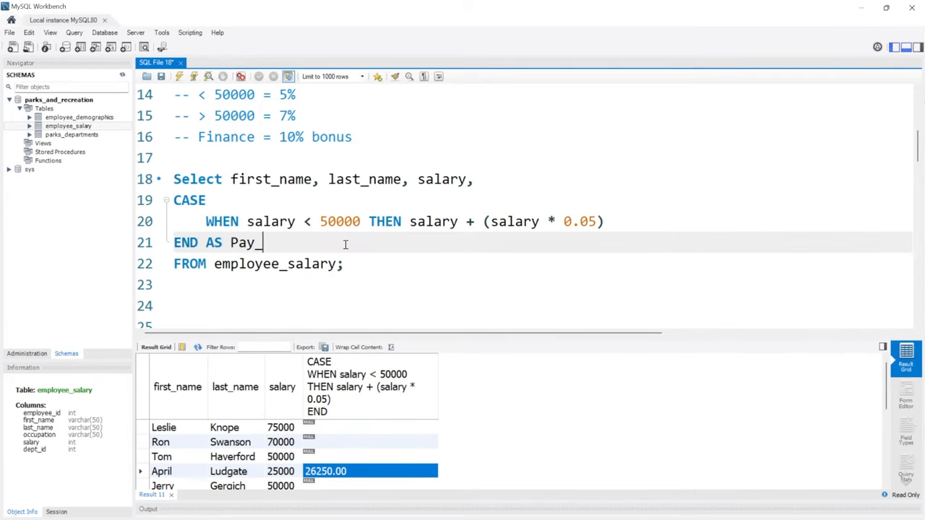
text(New_S)
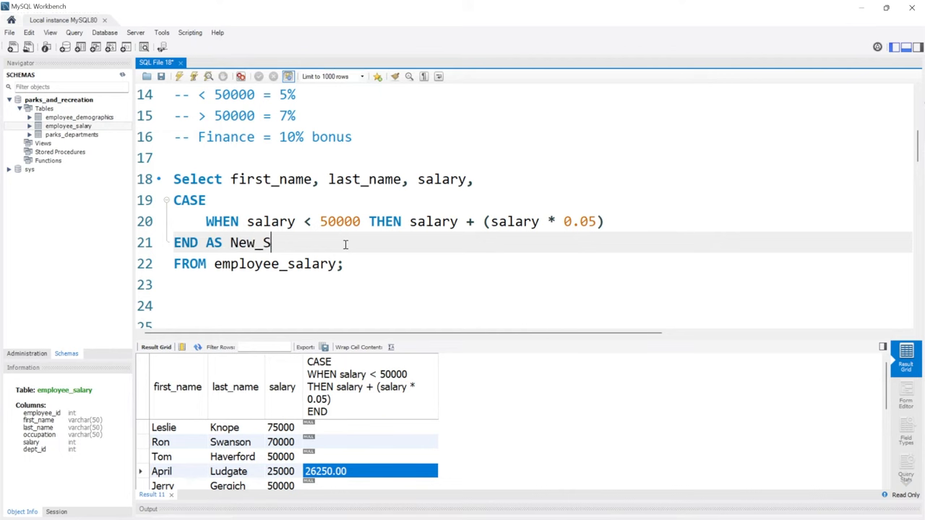
text(alary)
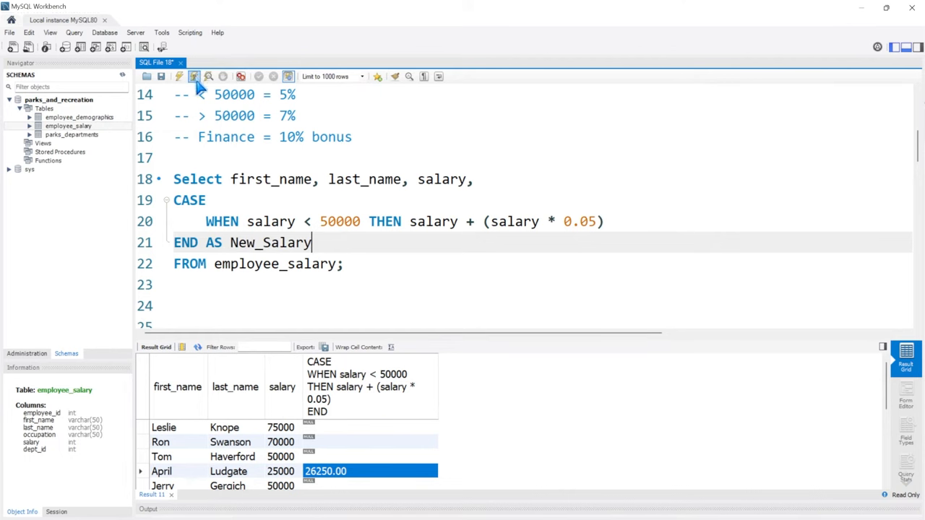
click(193, 77)
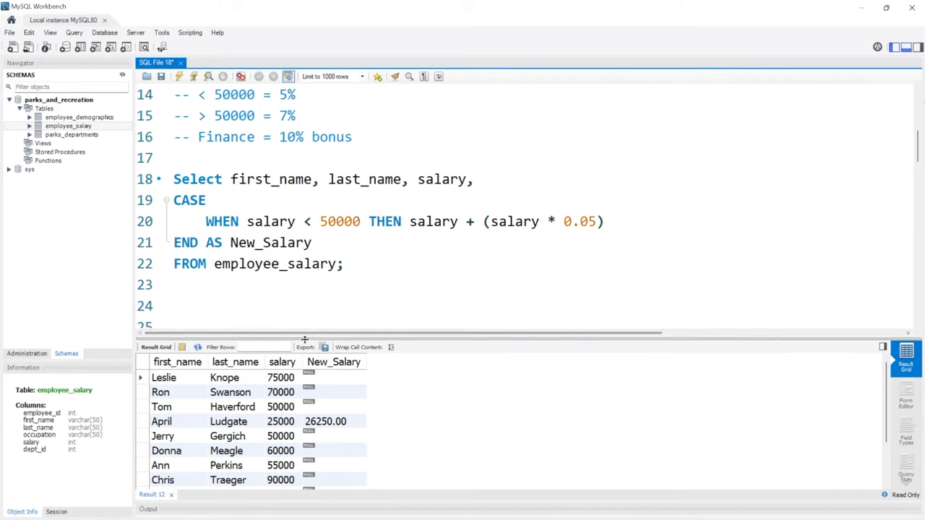
drag(304, 339, 304, 295)
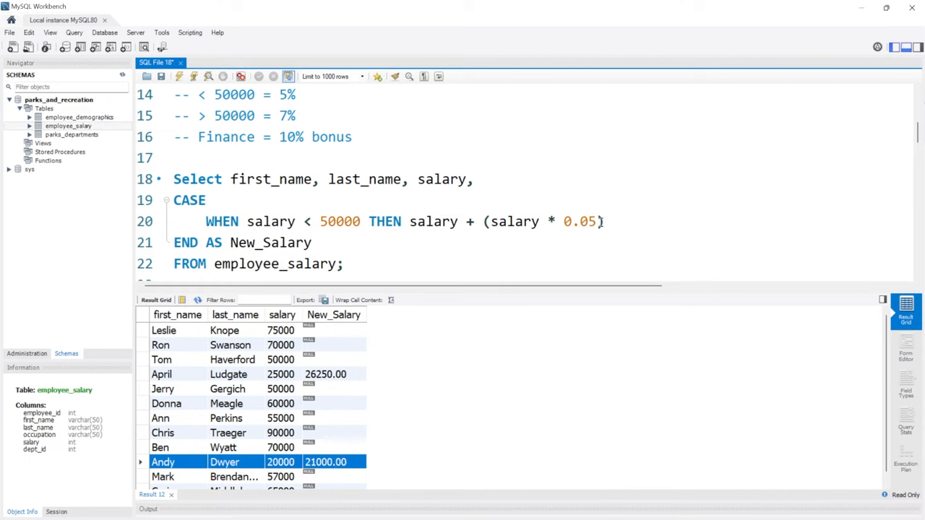
Rewrite the 5% raise as salary * 1.05 and rerun the query.
drag(410, 221, 600, 221)
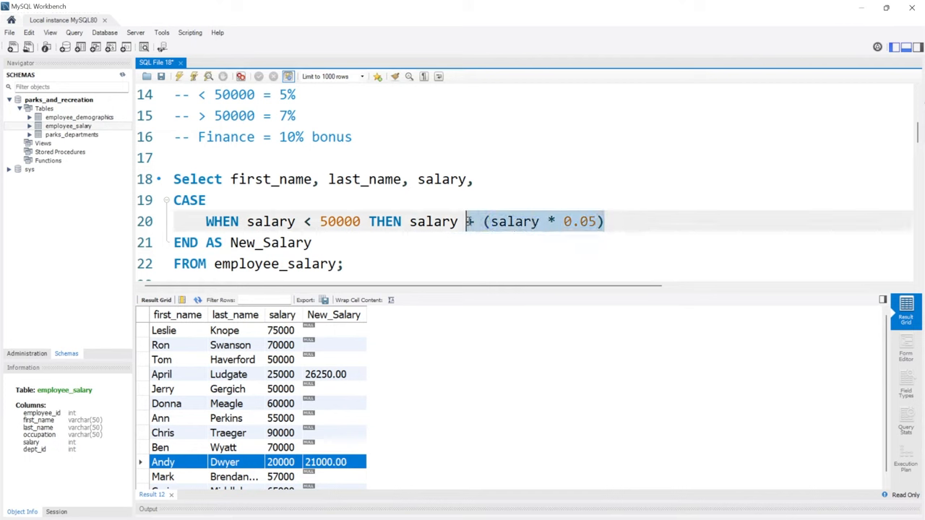
text(1.)
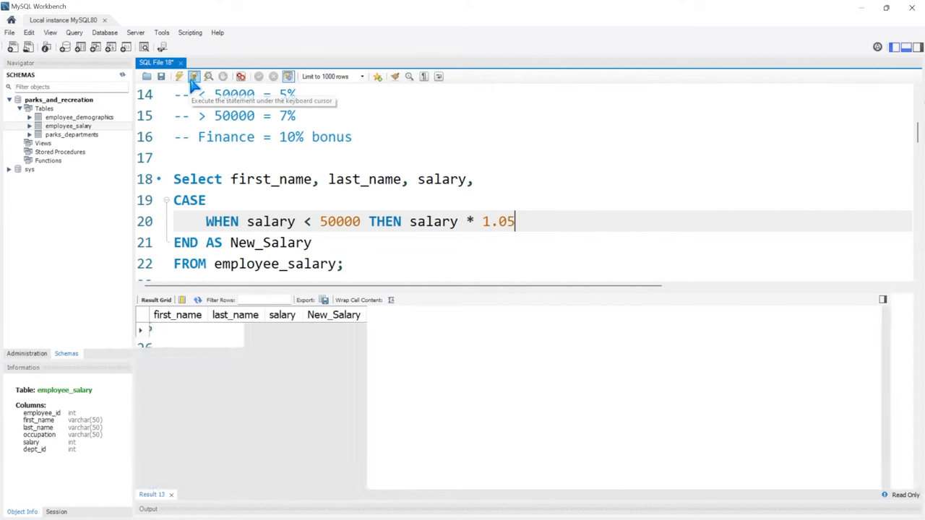
click(193, 76)
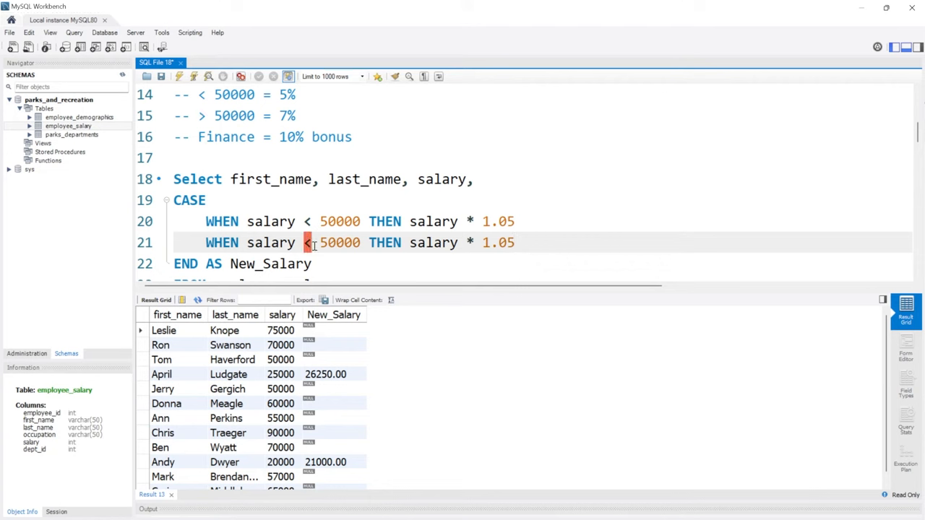
Add a second WHEN giving salaries over 50000 a 7% raise (1.07) and run it.
text(>)
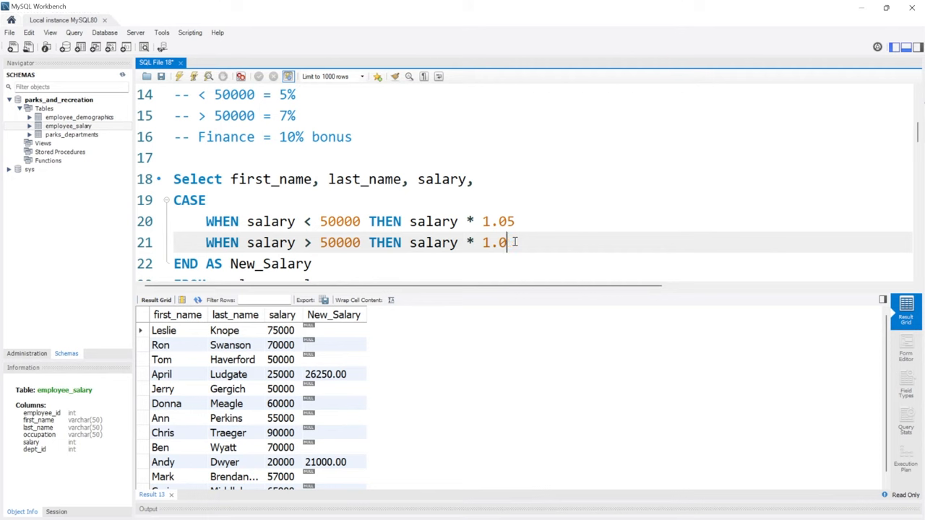
text(7)
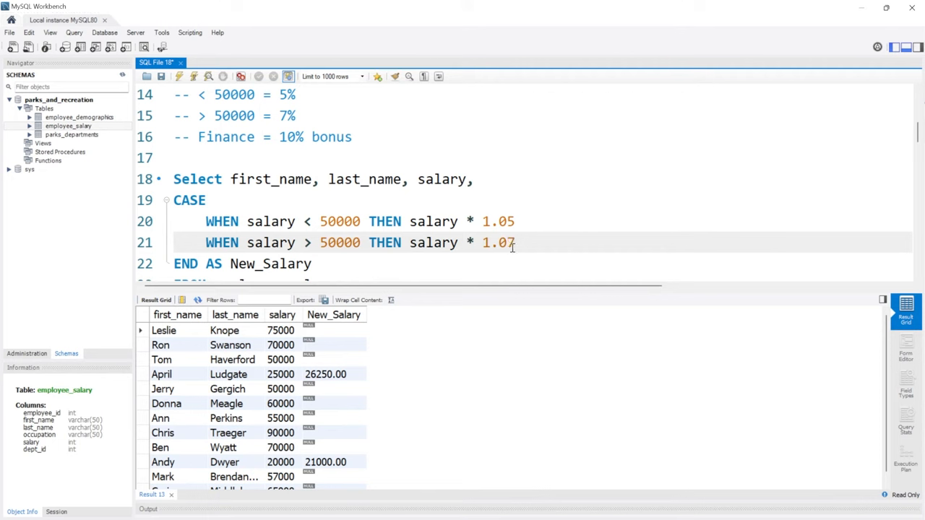
double_click(503, 221)
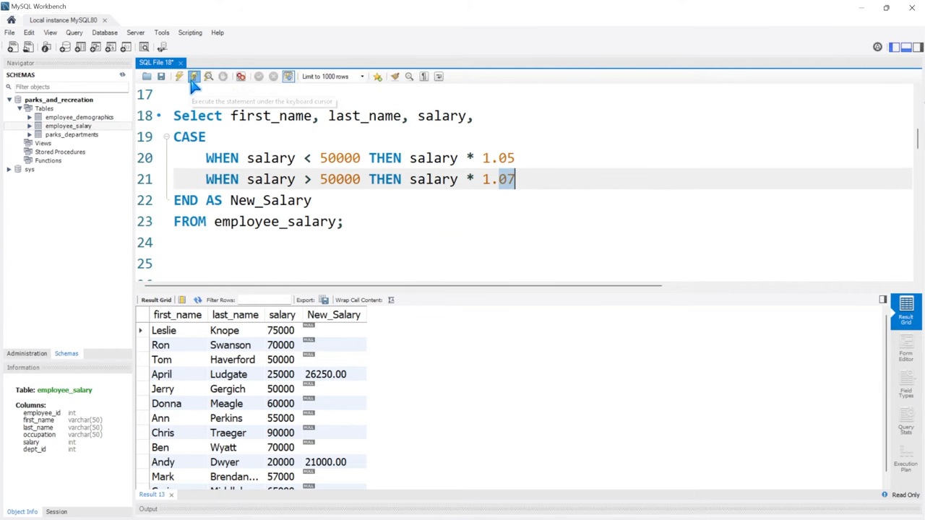
click(193, 77)
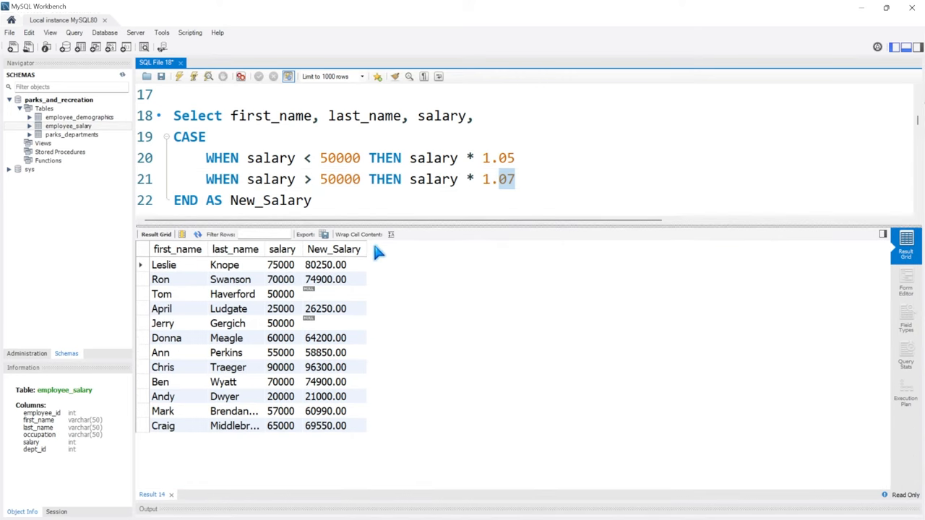
mouse_move(289, 270)
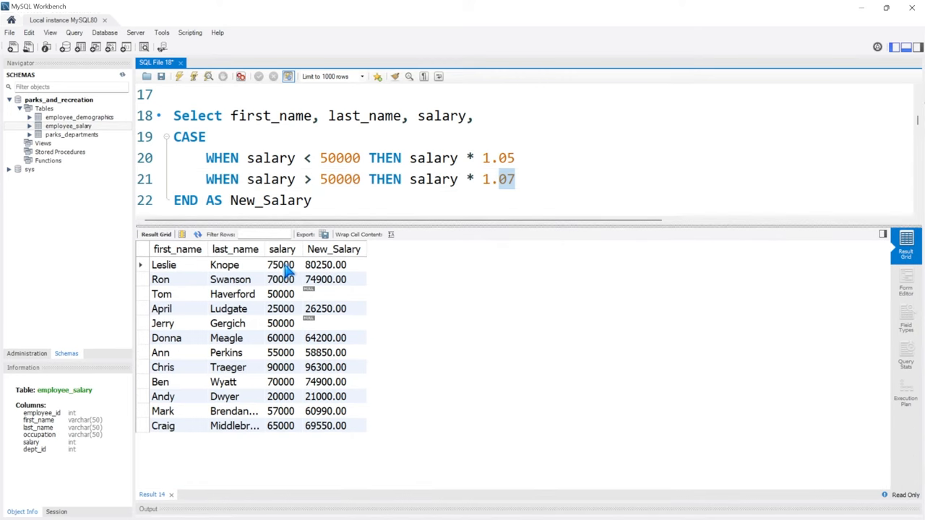
Inspect the results: 75000 raised to 80250.00, Tom and Jerry's 50000 rows NULL.
click(280, 265)
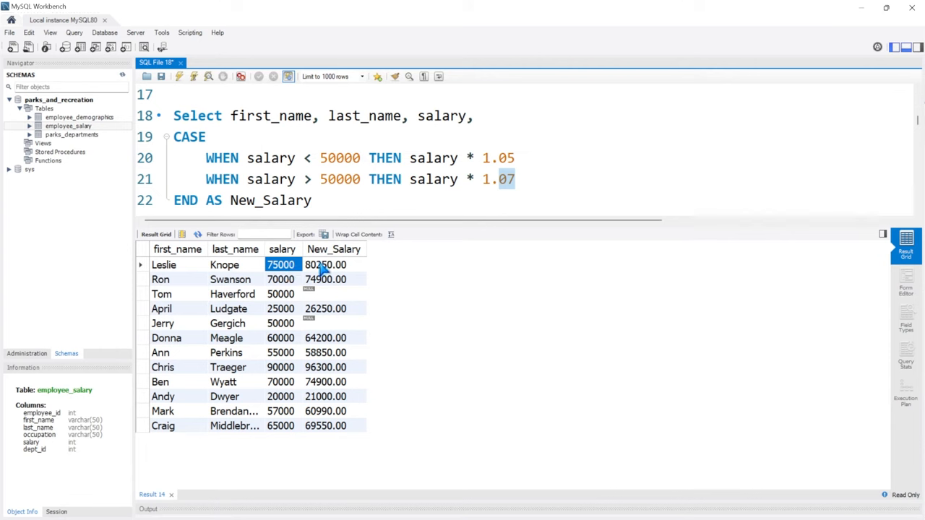
click(325, 264)
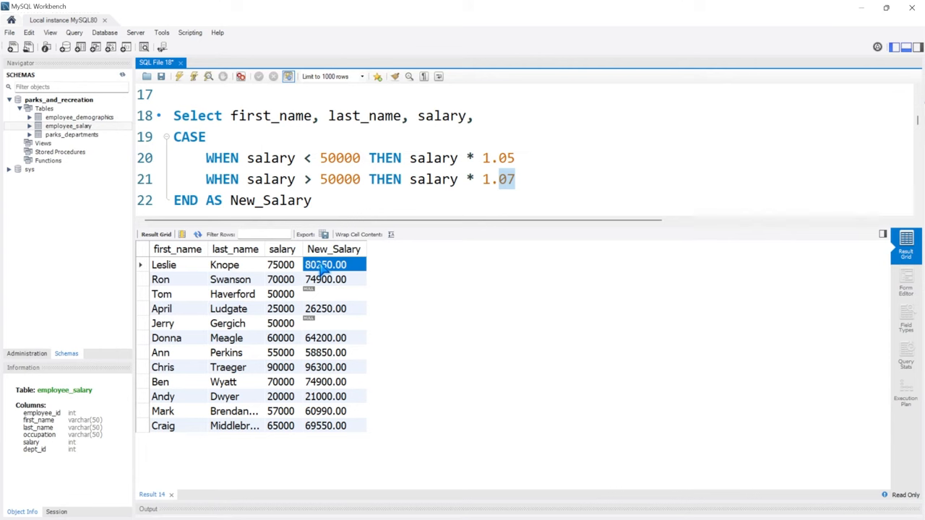
mouse_move(283, 305)
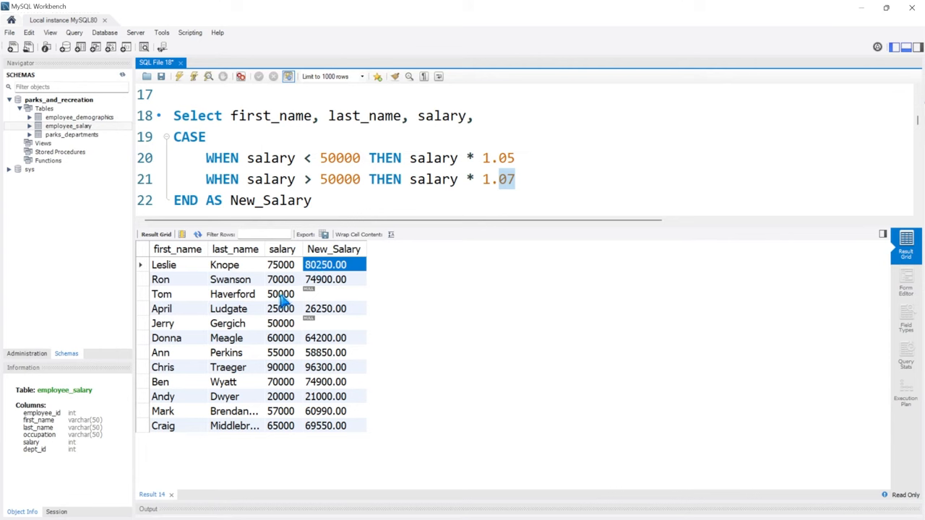
click(281, 295)
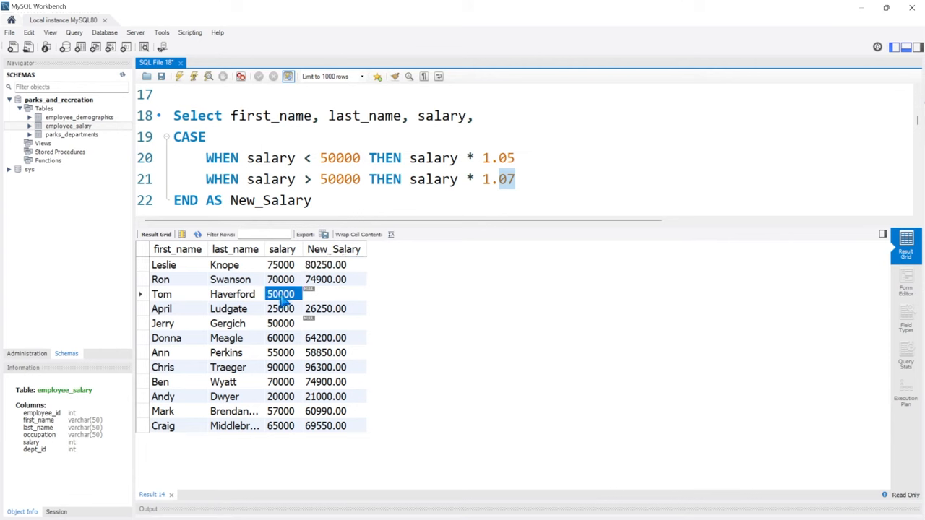
click(334, 293)
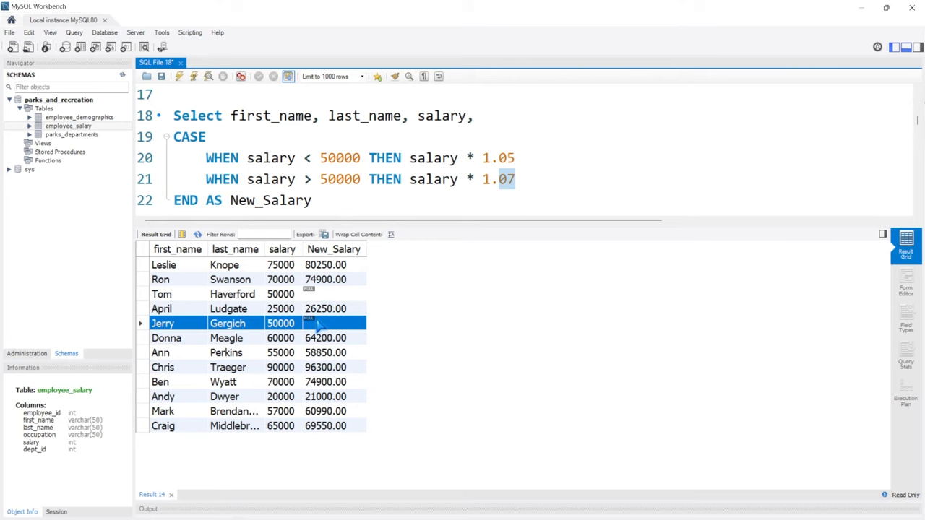
mouse_move(408, 227)
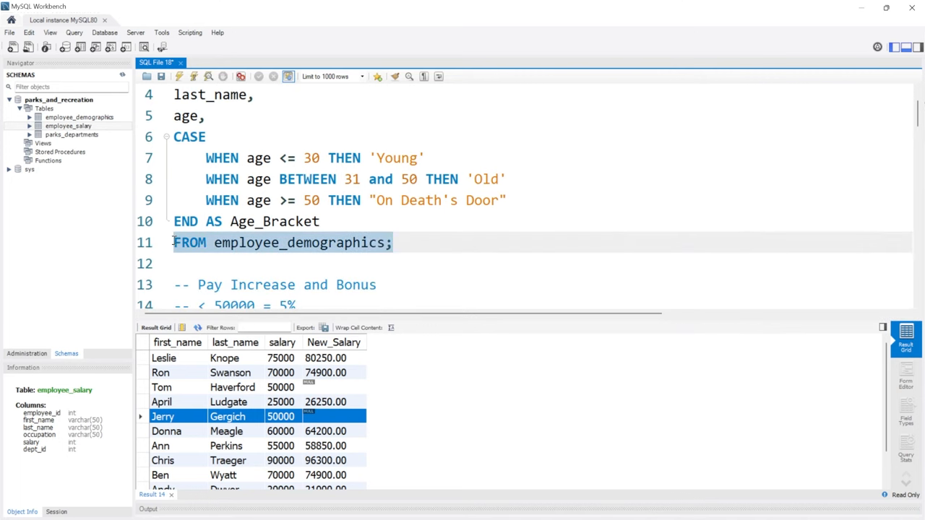
Write a new SELECT * query below the CASE query and run it.
scroll(down, 3)
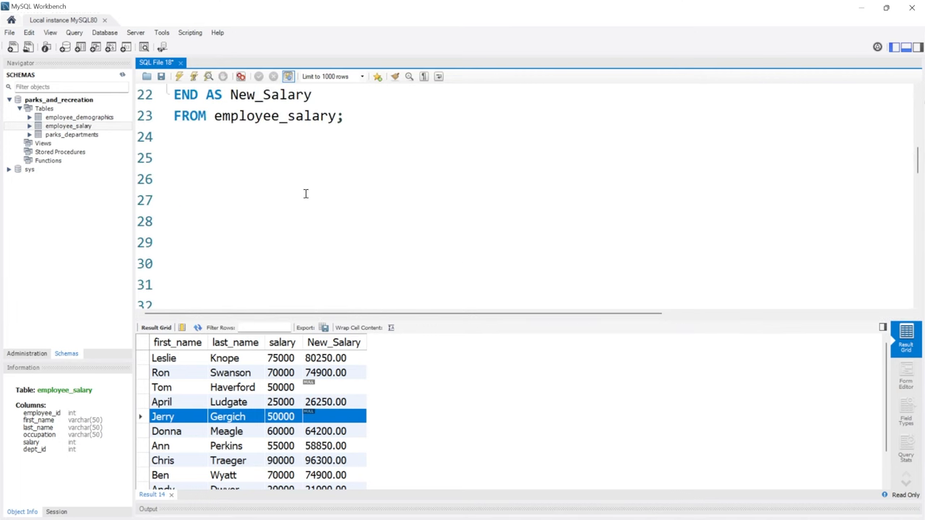
text(Se)
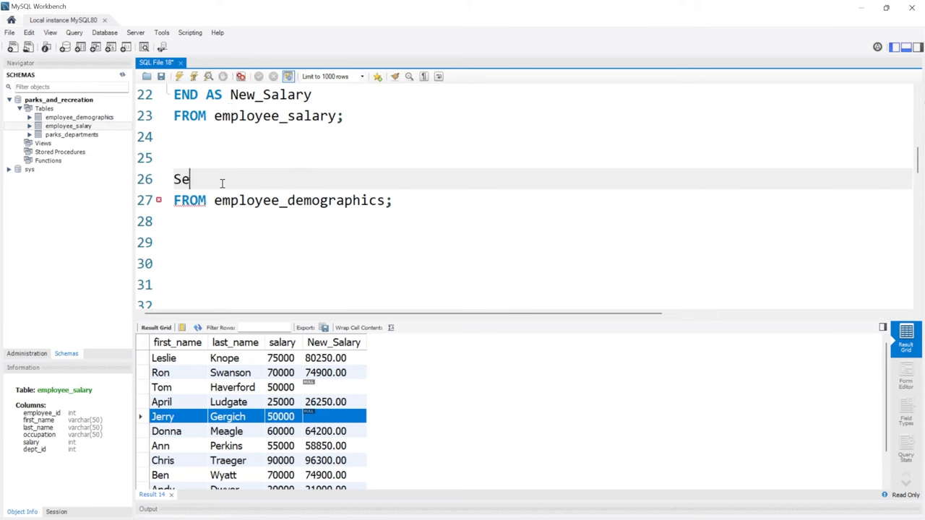
text(l)
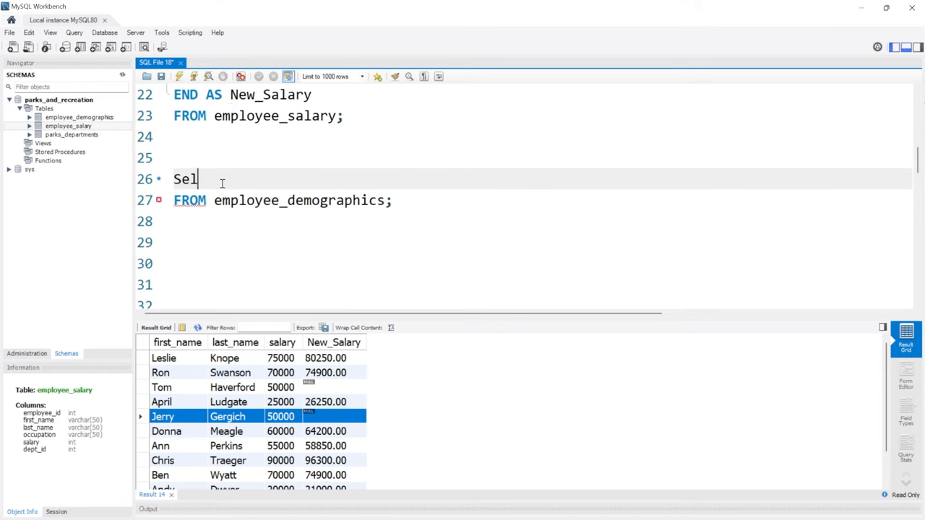
text(ECT)
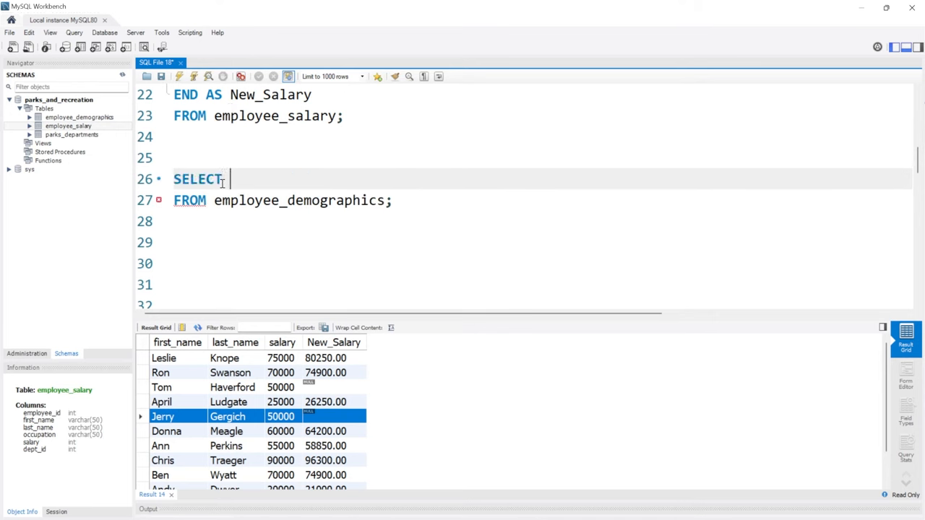
text(*)
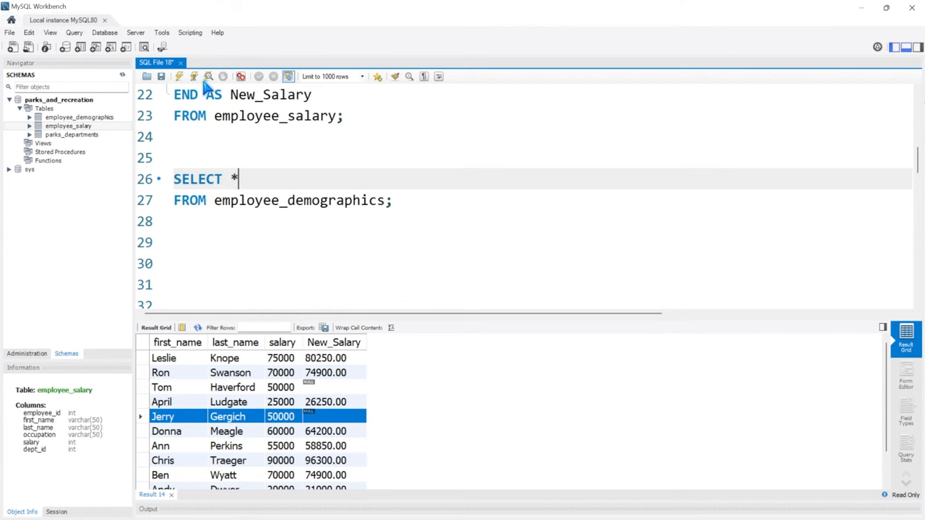
click(191, 76)
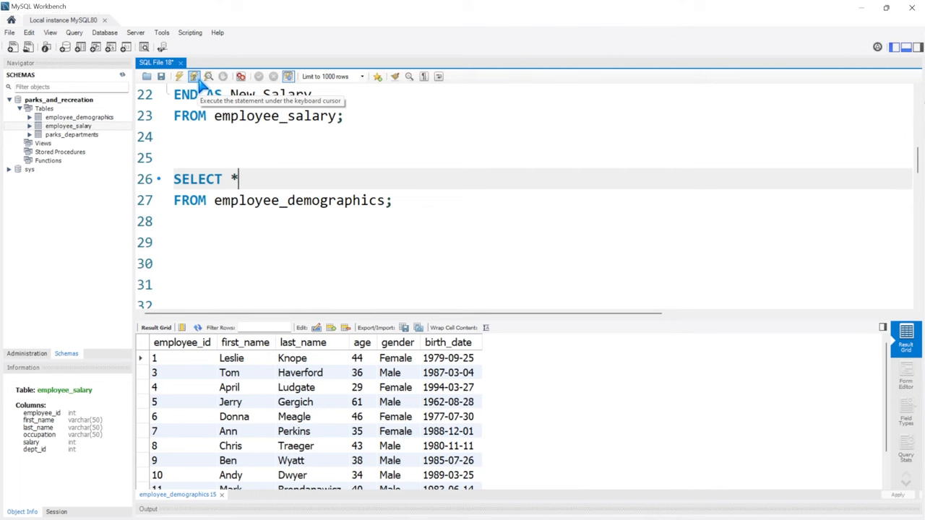
mouse_move(345, 227)
text(salary)
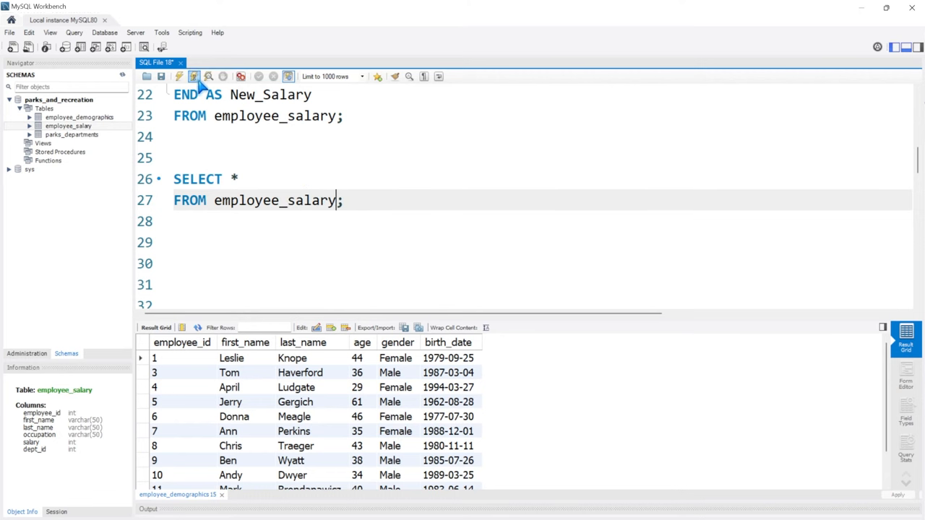
Run the employee_salary and parks_departments queries to find Finance's dept_id.
click(194, 77)
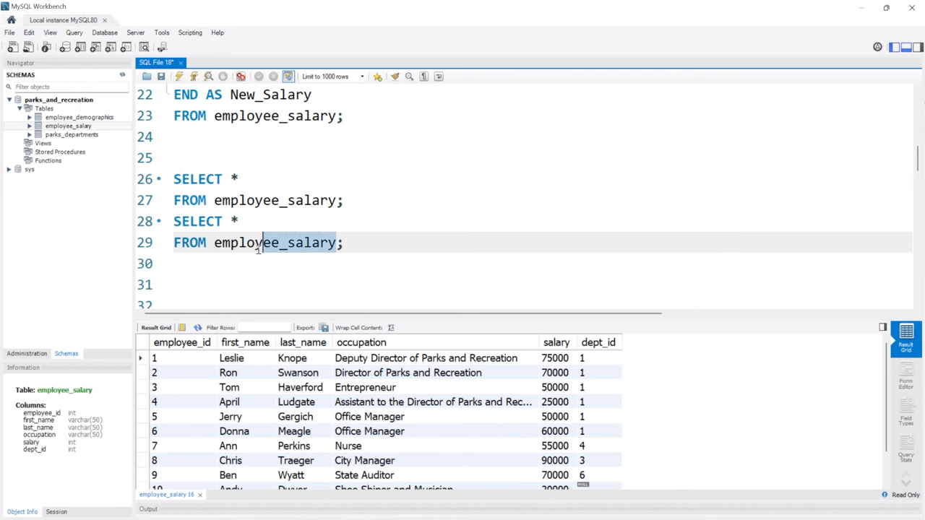
text(parks_departments;)
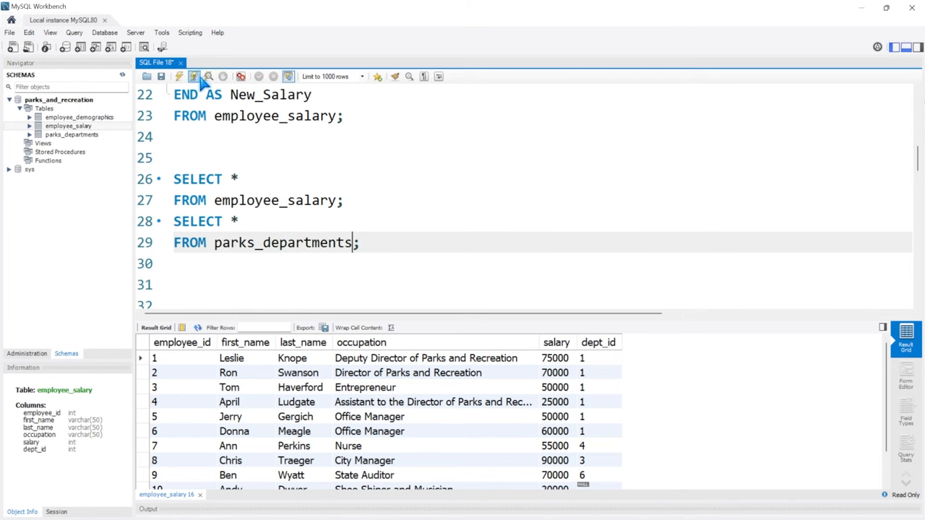
click(177, 76)
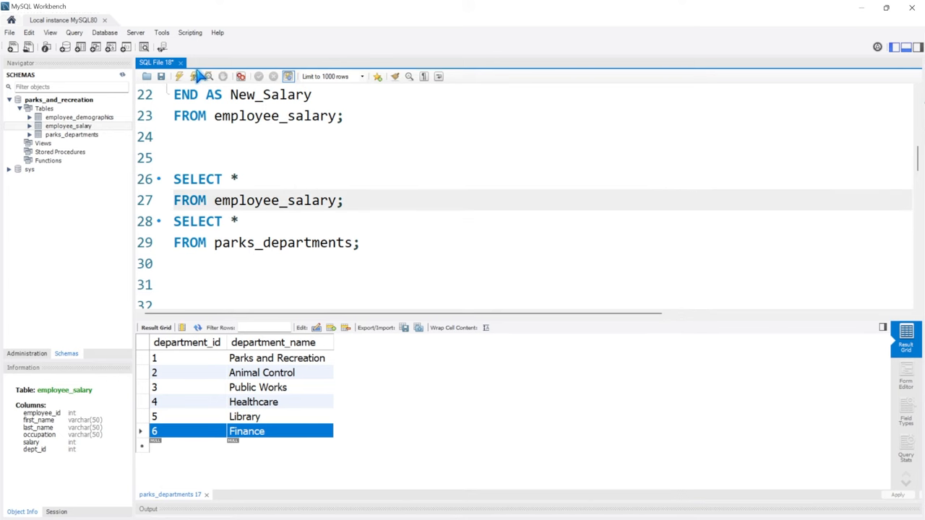
click(195, 75)
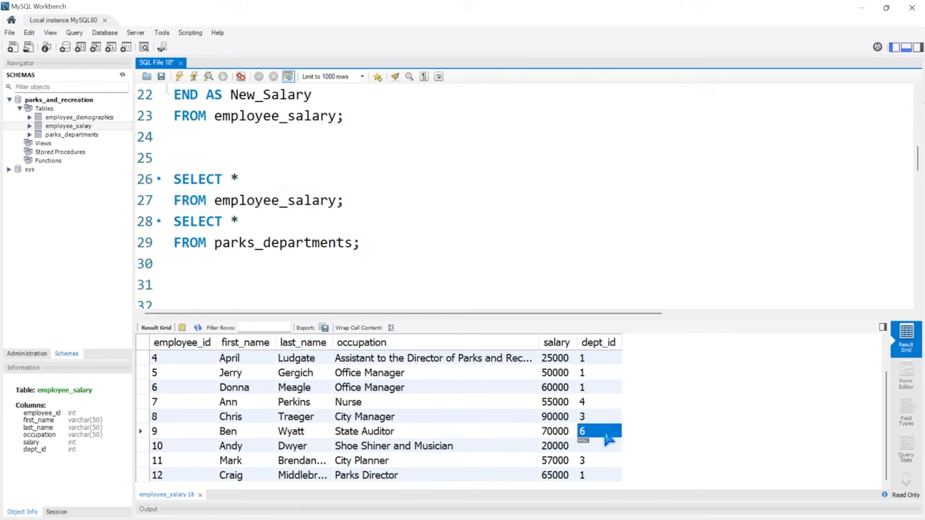
mouse_move(545, 442)
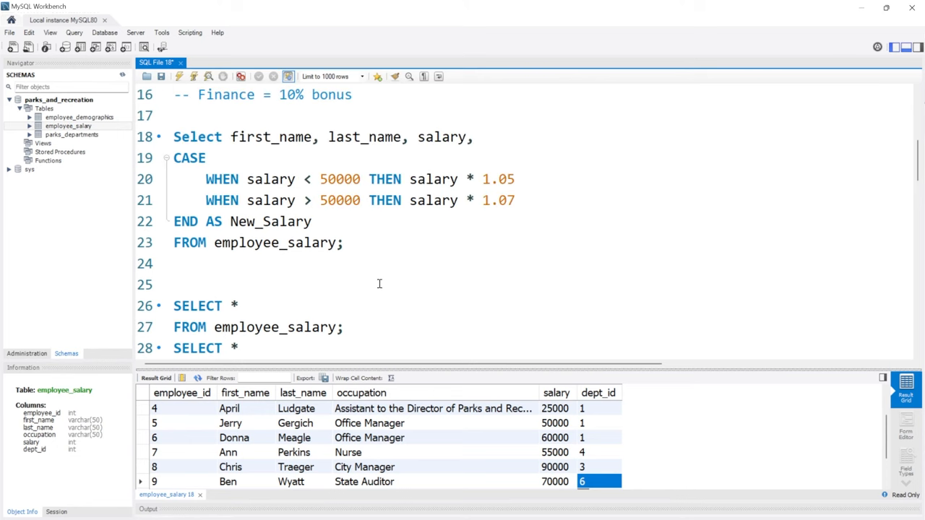
Add a second CASE: WHEN dept_id = 6 THEN salary * .10, aliased Bonus.
text(,)
text(W?H)
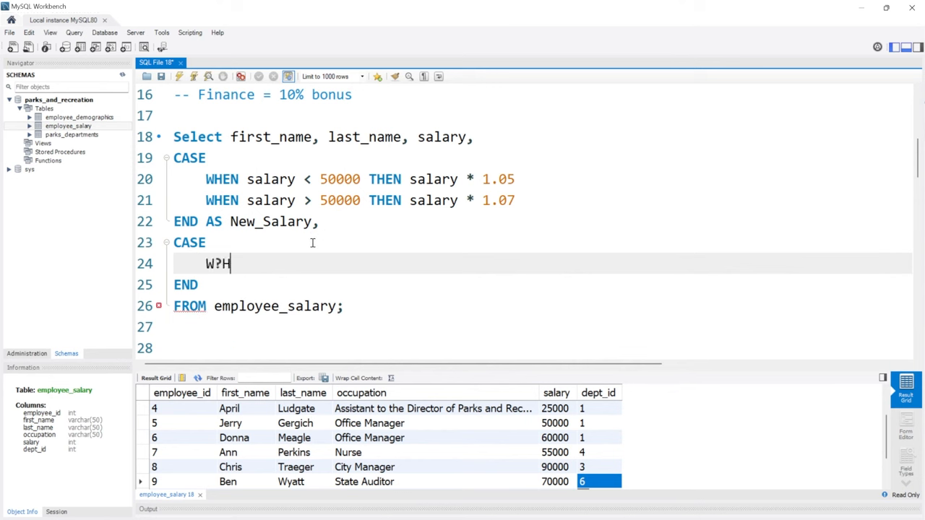
text(WHEN dep)
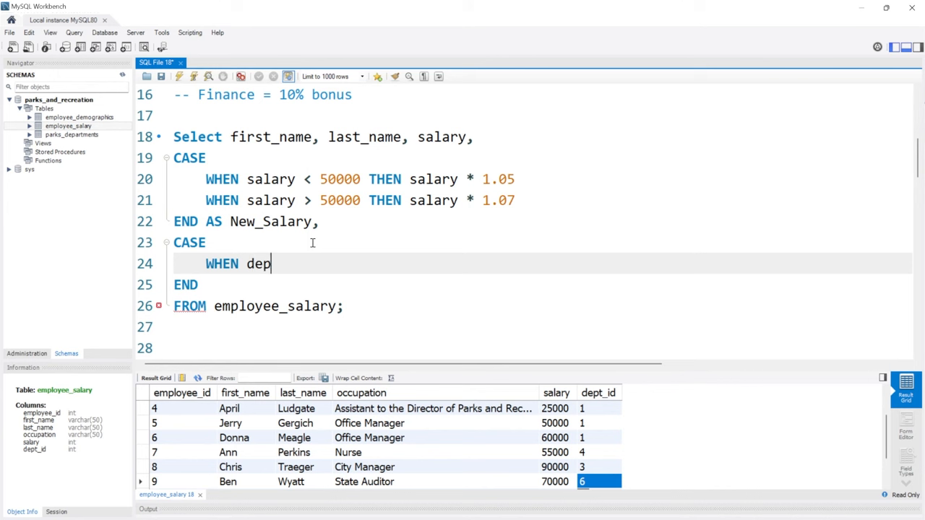
text(t_id)
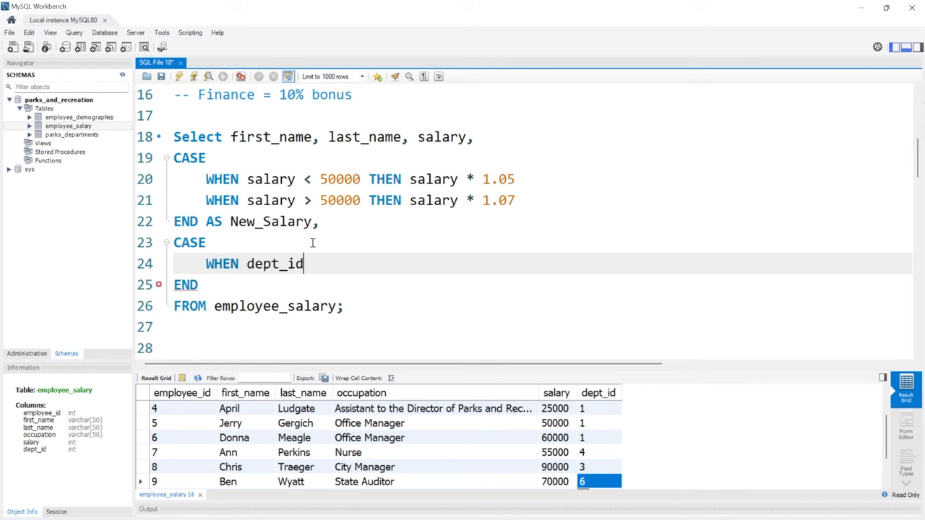
text(=)
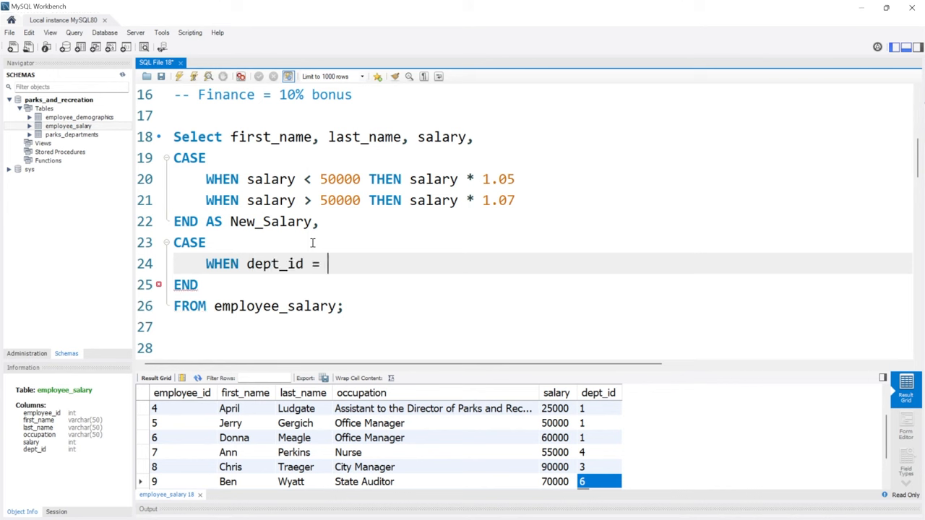
text(6 THEN)
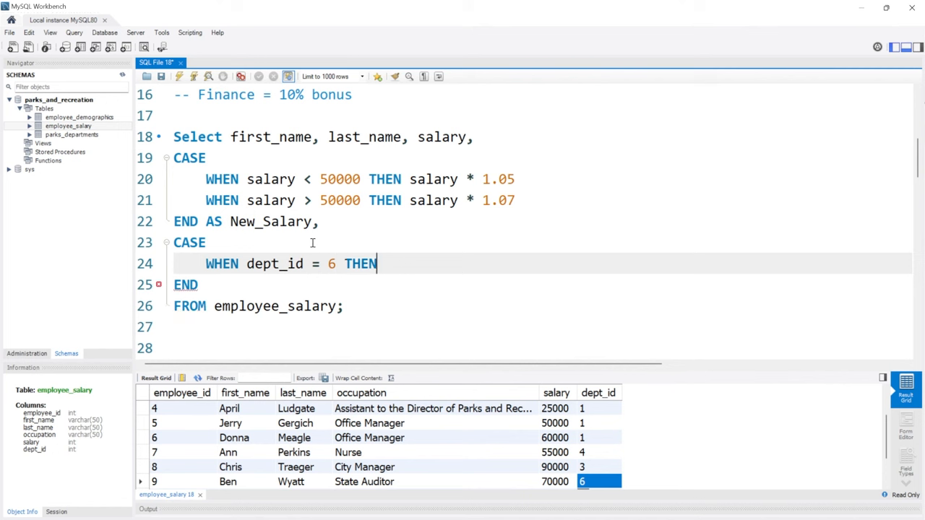
text(s)
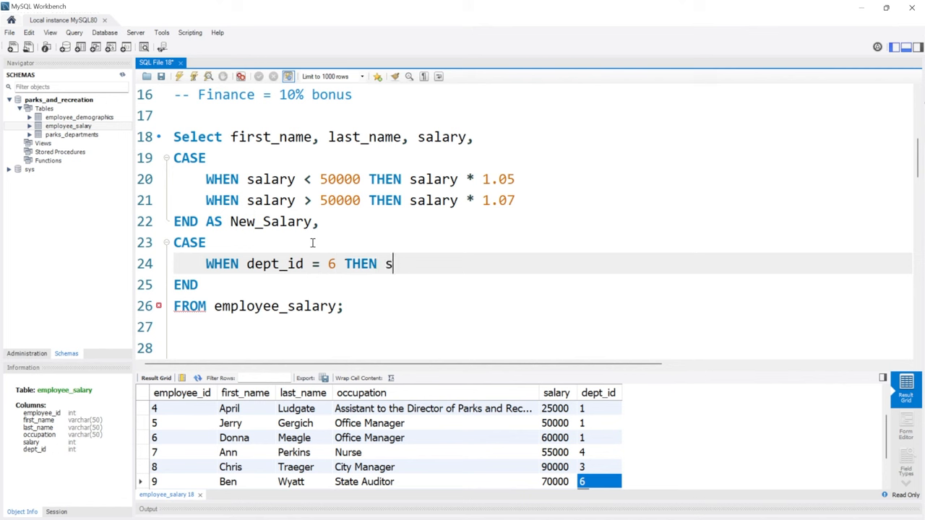
text(alary *)
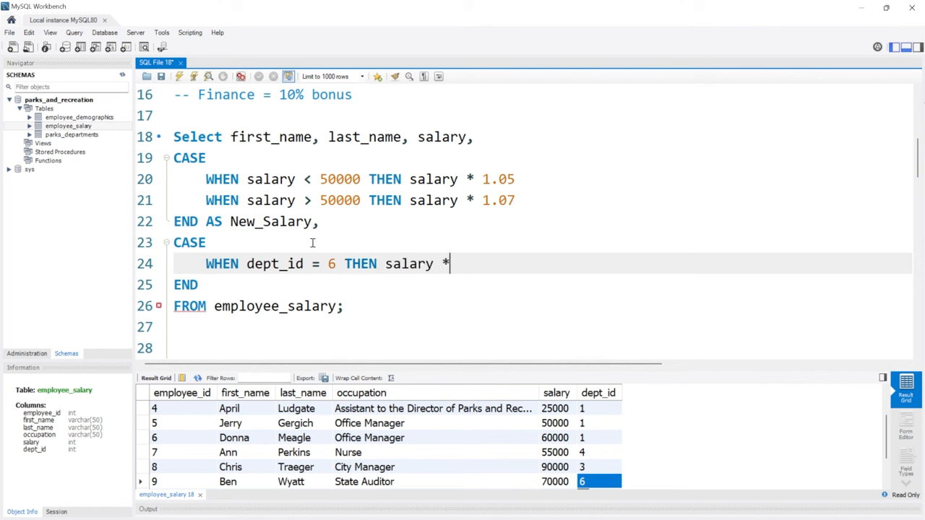
text(.10)
click(543, 285)
text( AS)
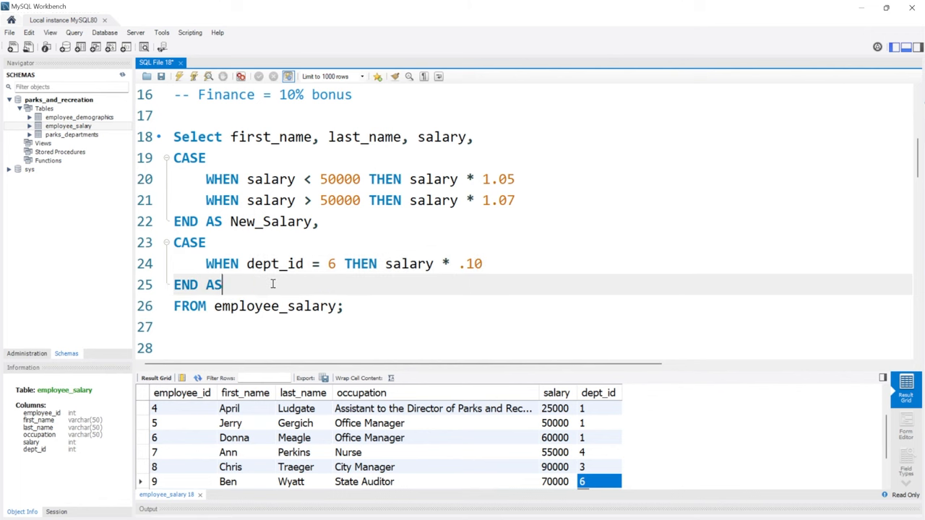
text(Bonus)
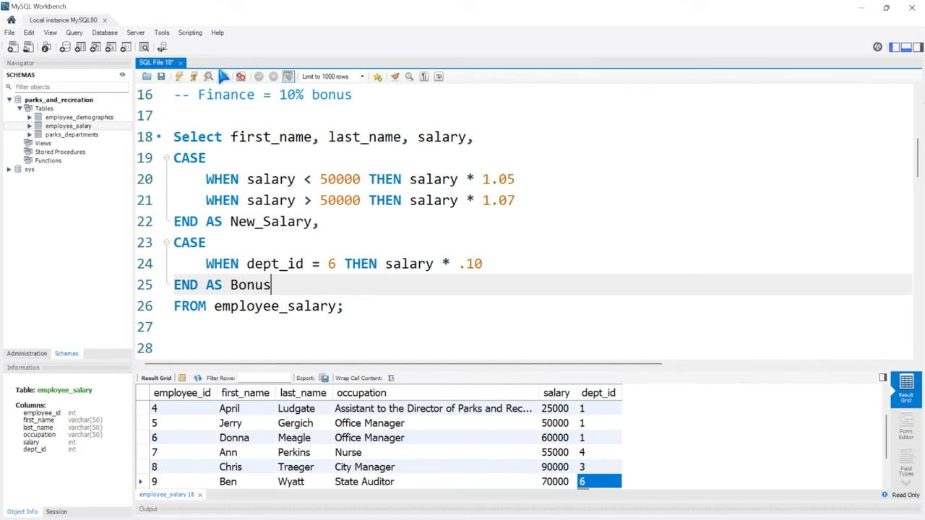
Run the query and check Ben Wyatt's 7000.00 bonus on his 70000 salary.
click(241, 76)
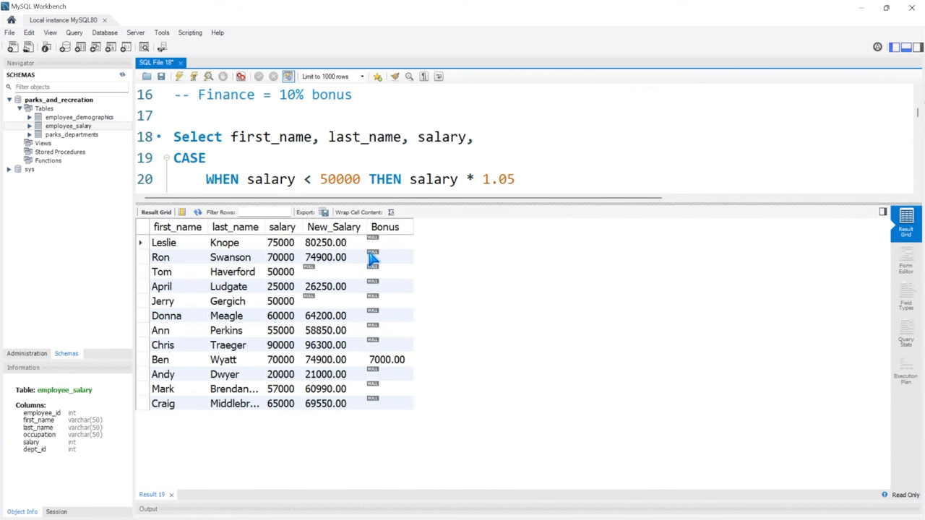
click(389, 359)
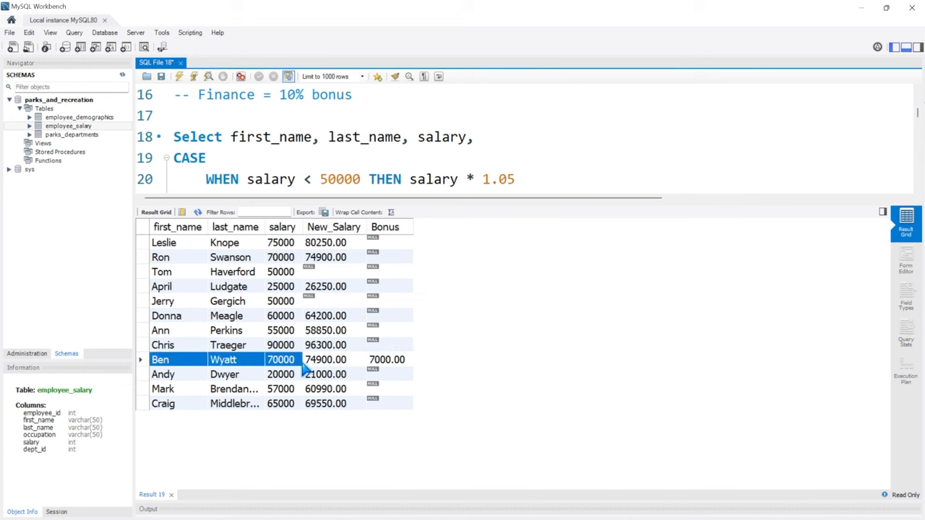
click(282, 359)
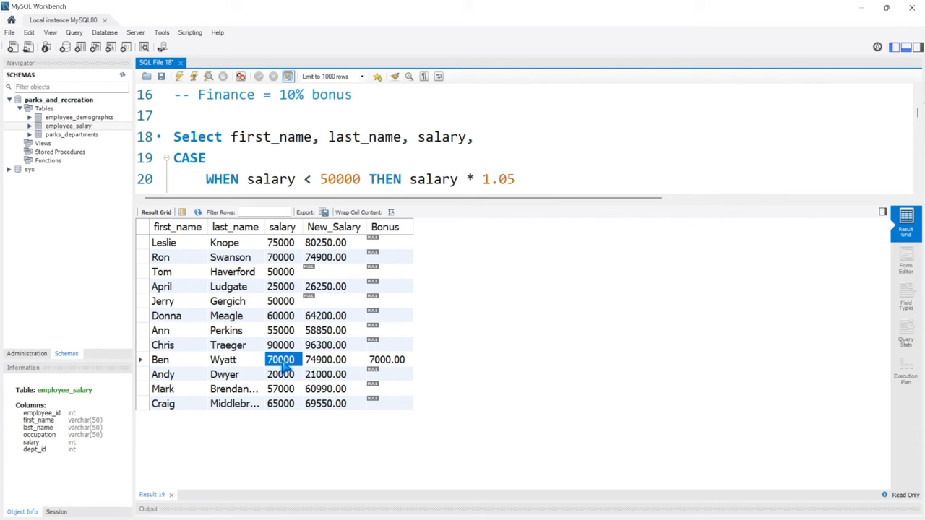
mouse_move(411, 219)
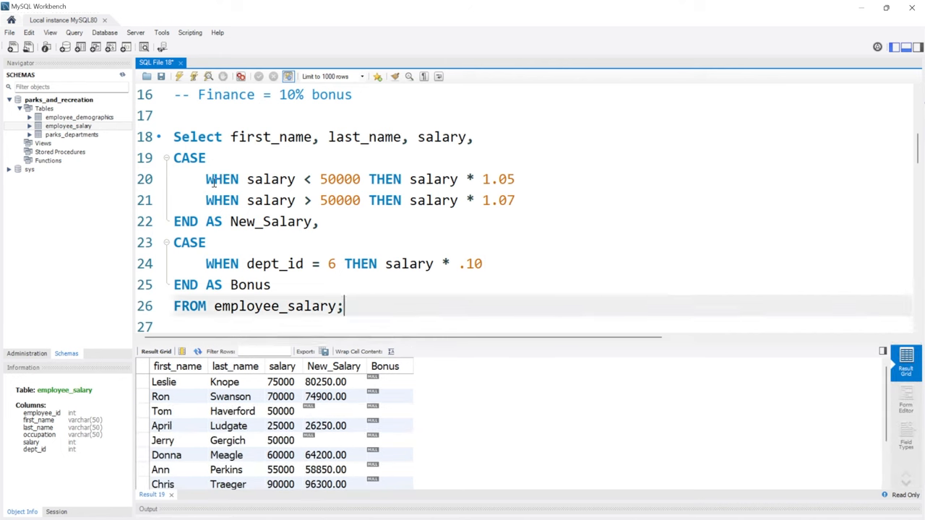
drag(206, 179, 517, 200)
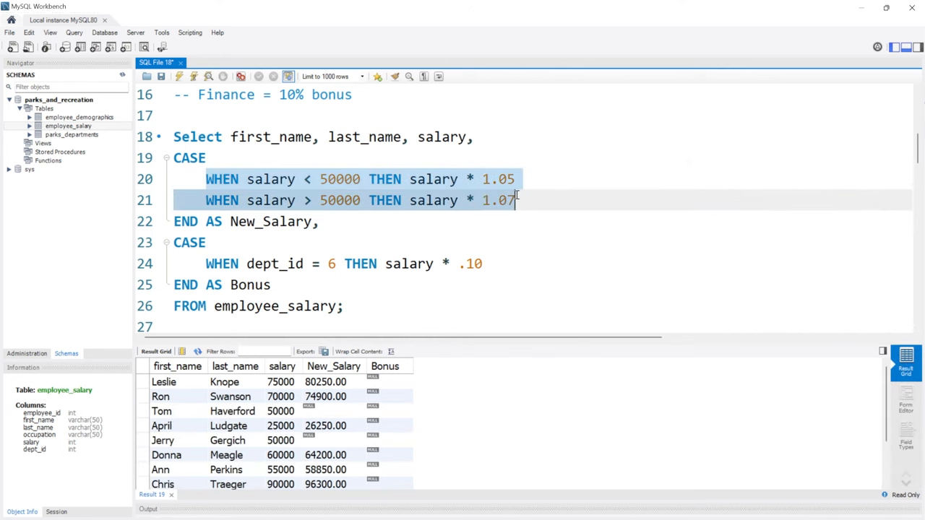